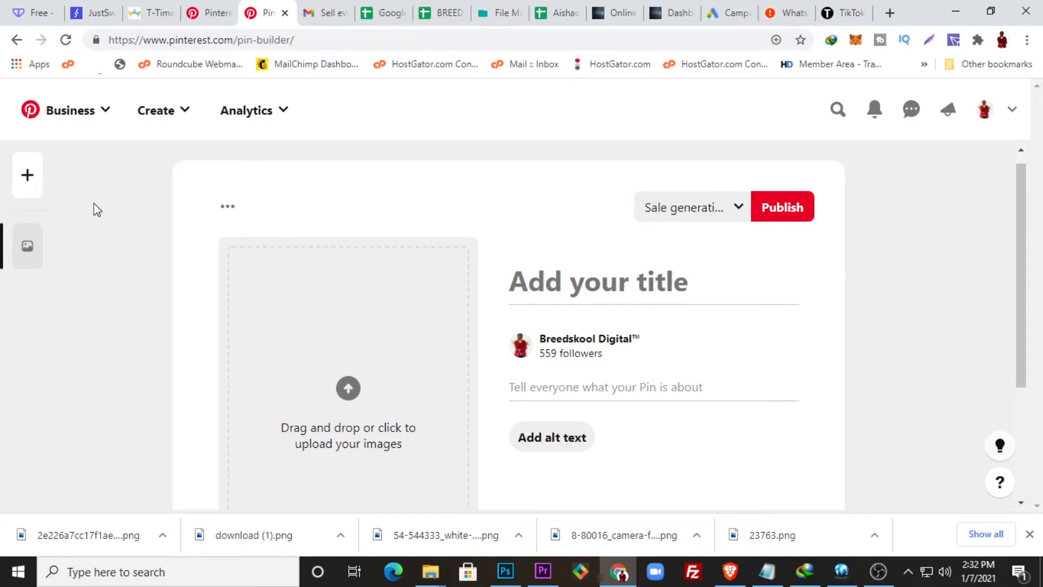
Reach the Claim section of Pinterest settings via the account menu's Settings entry
click(984, 109)
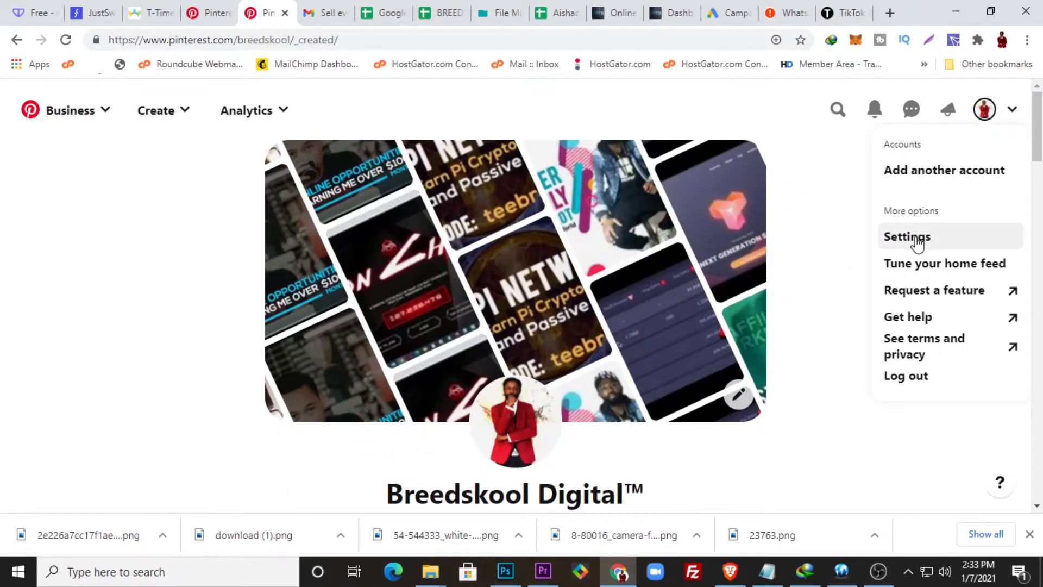
click(907, 237)
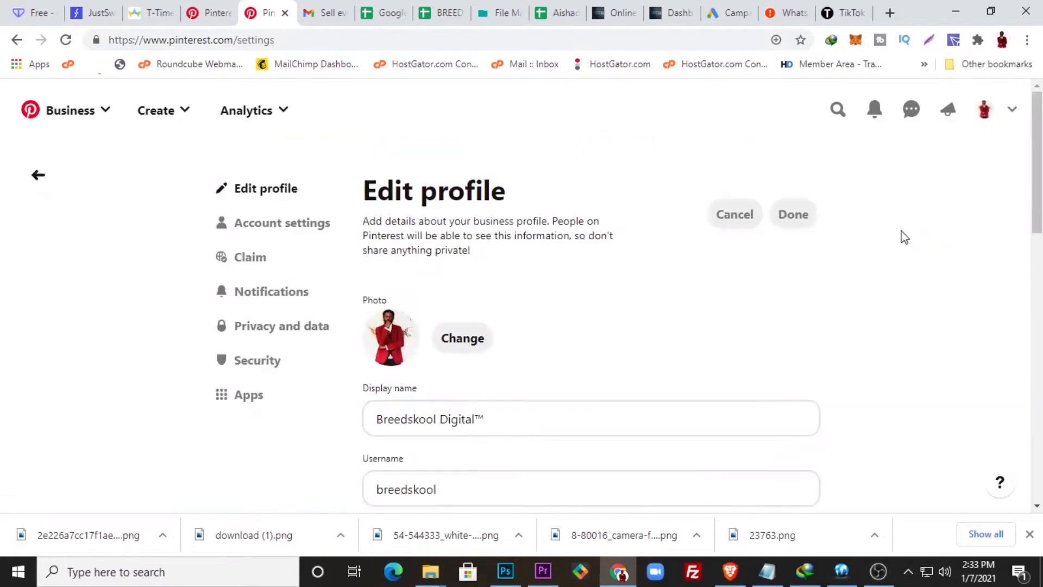
click(250, 258)
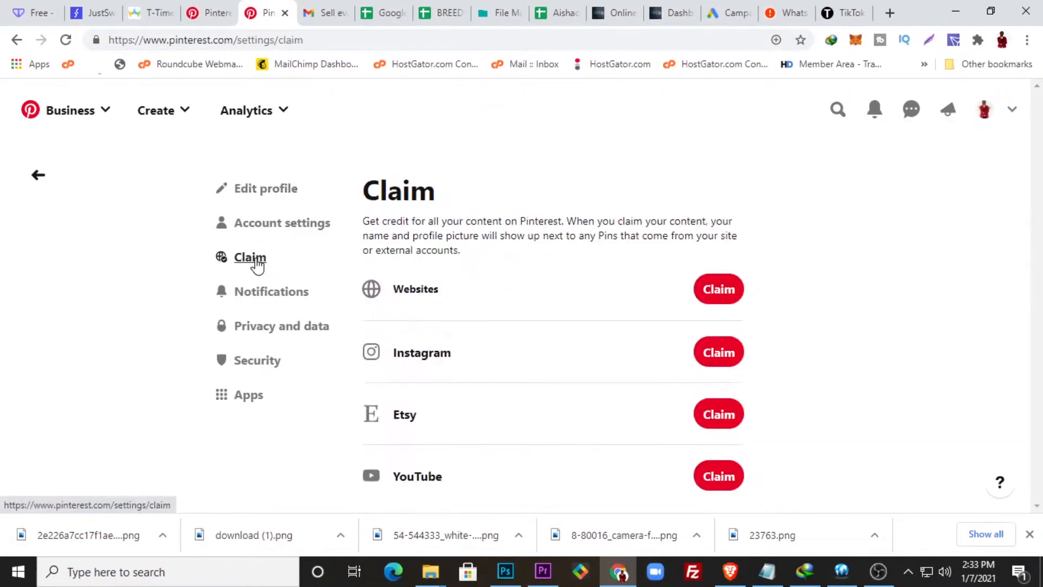
mouse_move(722, 328)
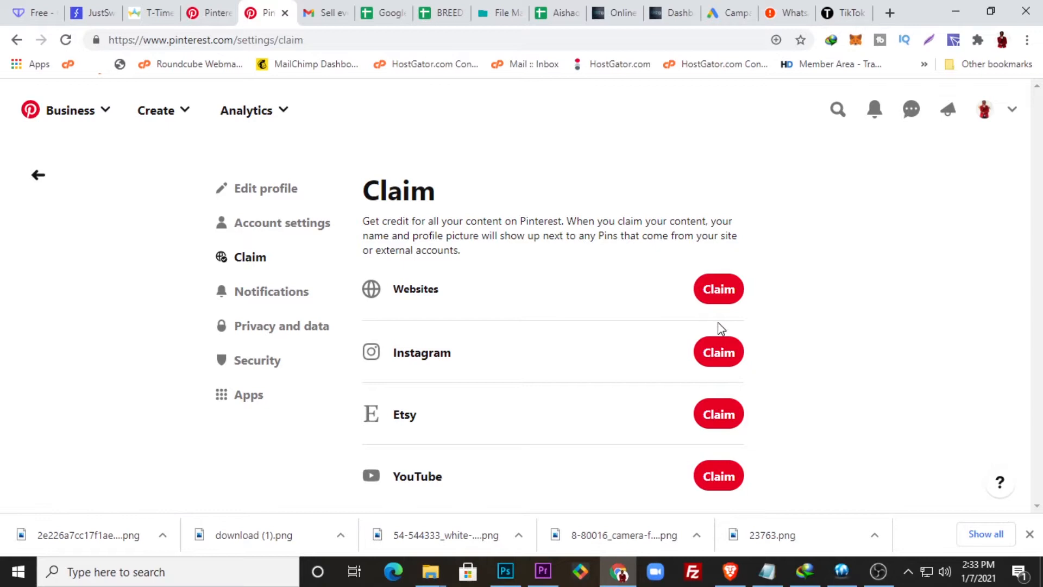
mouse_move(438, 293)
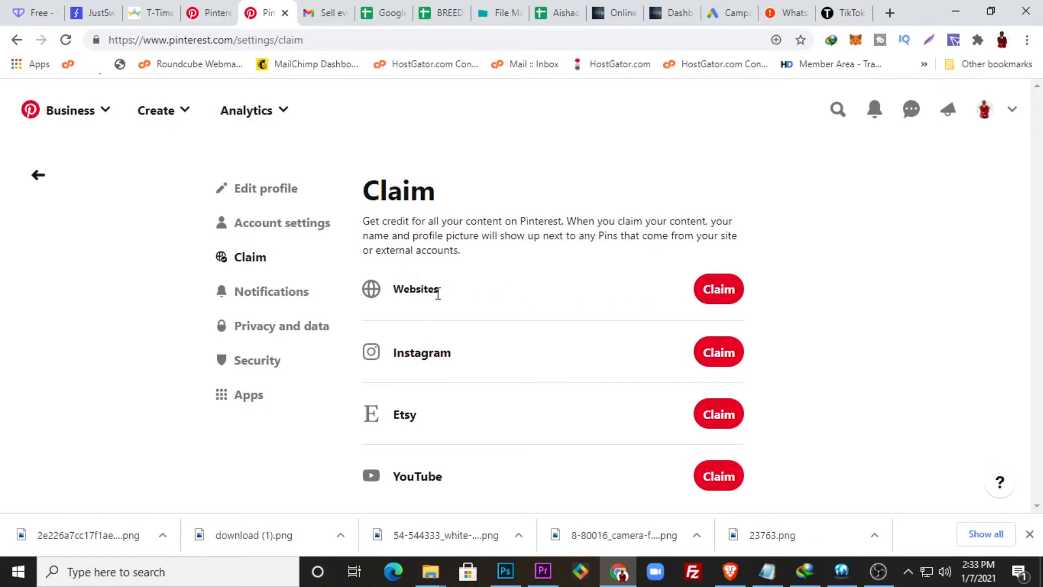
mouse_move(542, 386)
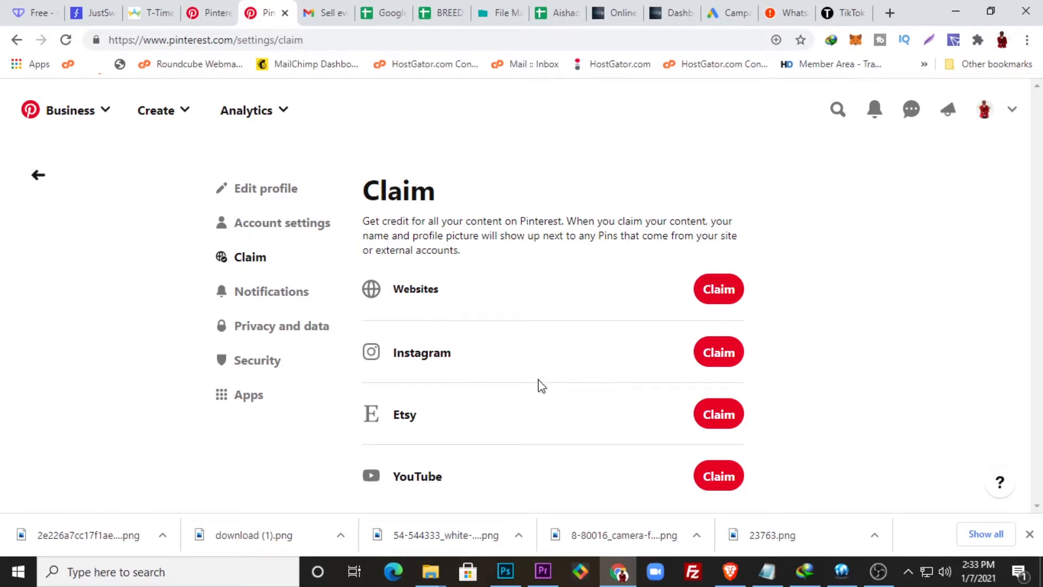
mouse_move(537, 483)
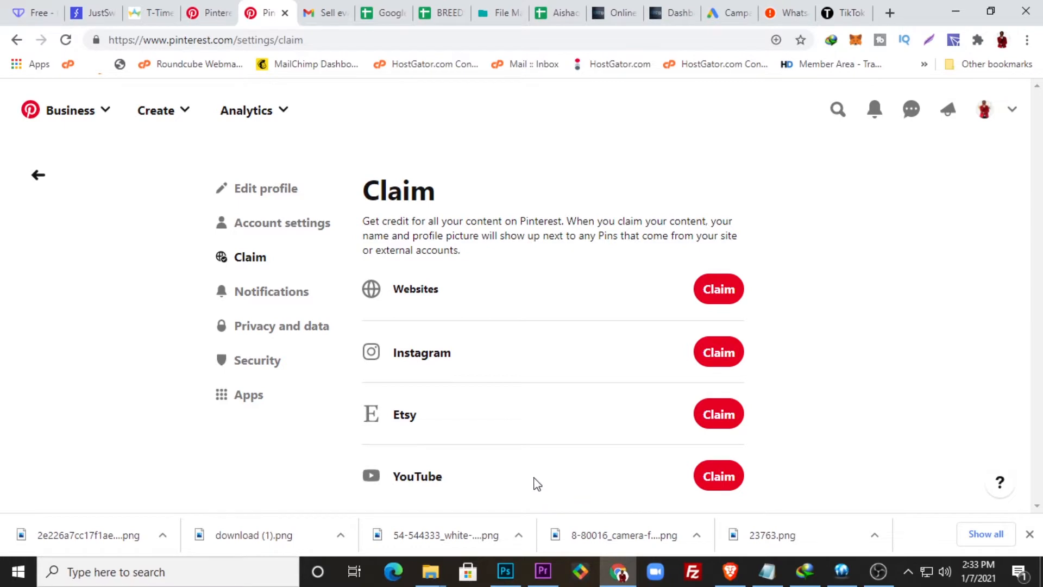
mouse_move(641, 479)
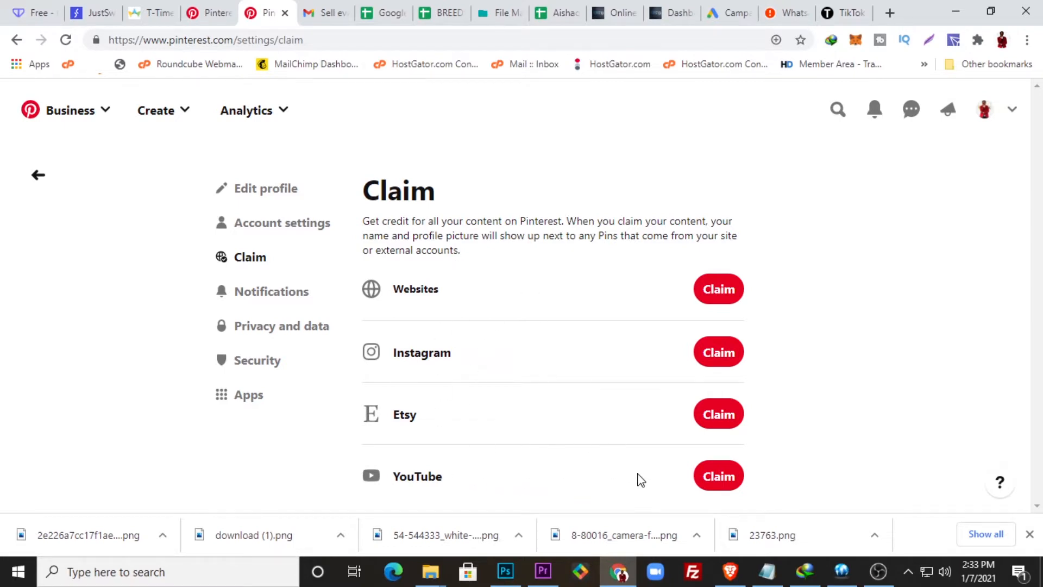
mouse_move(718, 477)
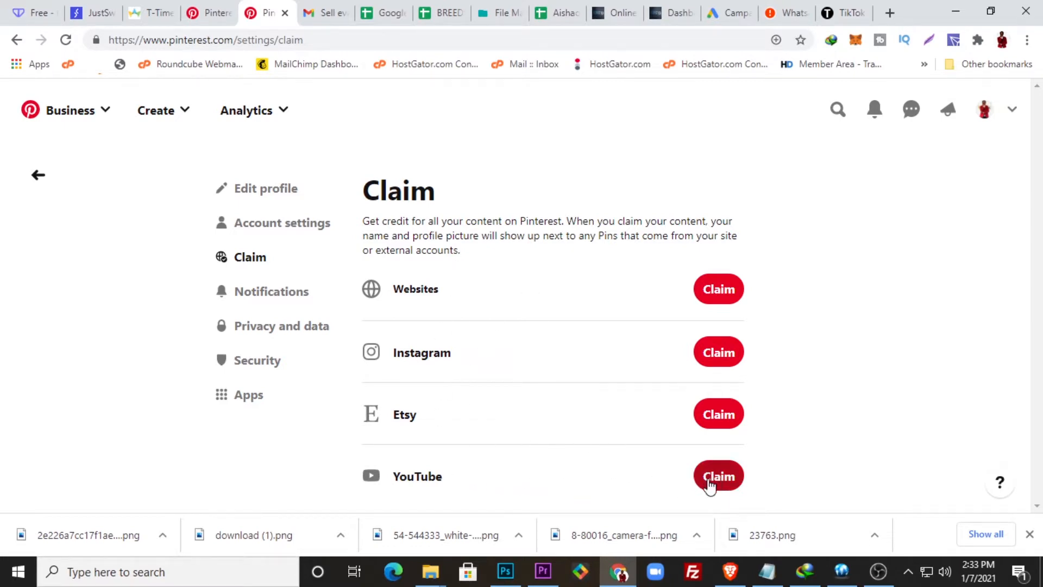
Claim YouTube, sign in with the main Google account and allow Pinterest to manage it
click(718, 476)
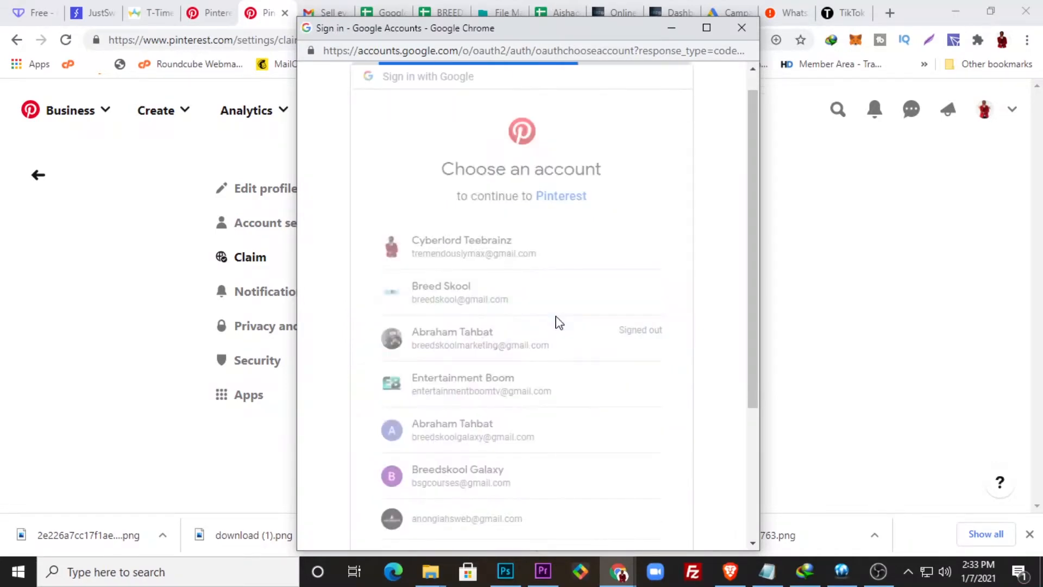
click(472, 293)
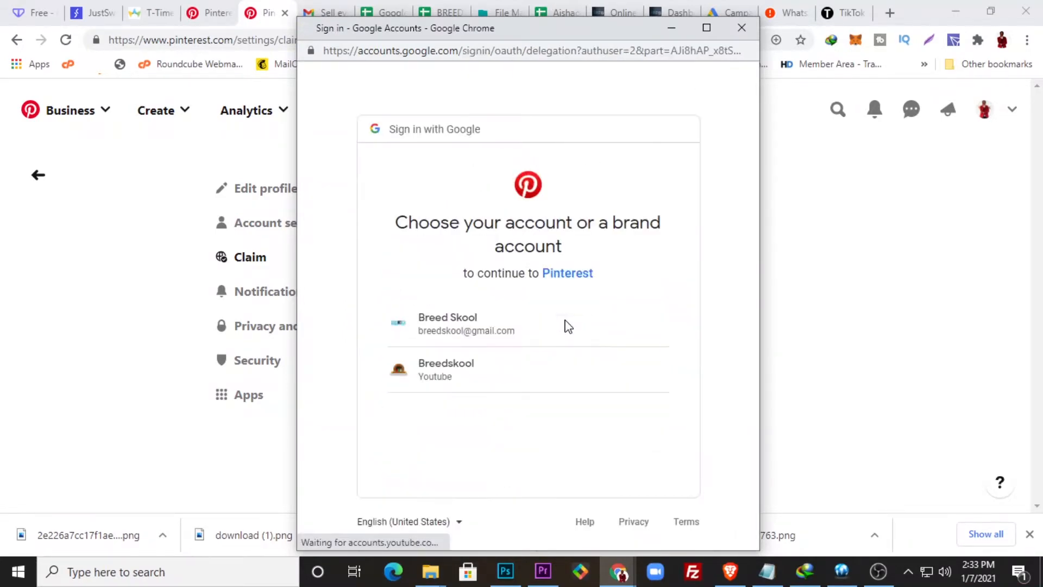
mouse_move(552, 324)
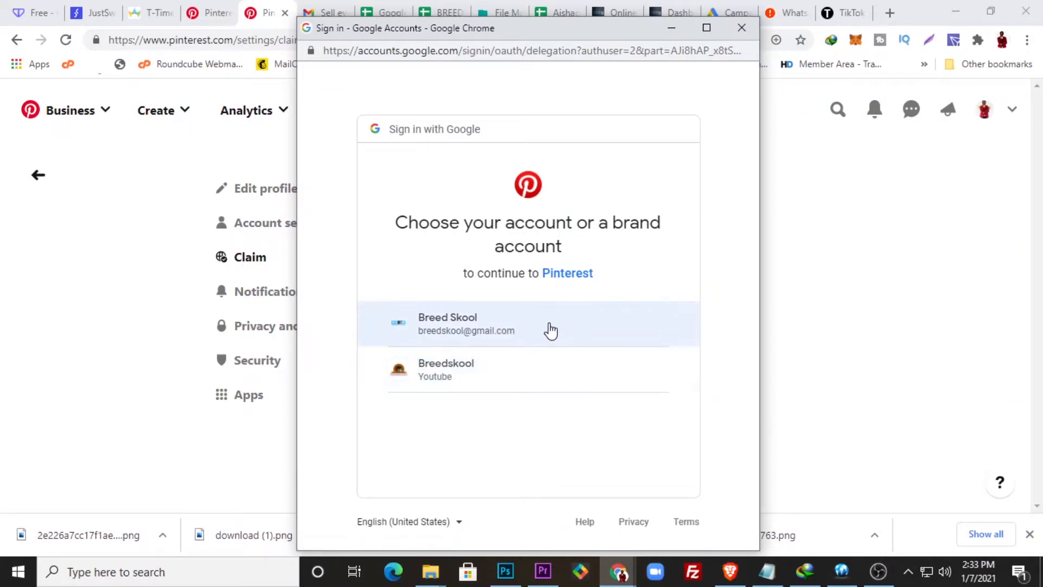
click(527, 323)
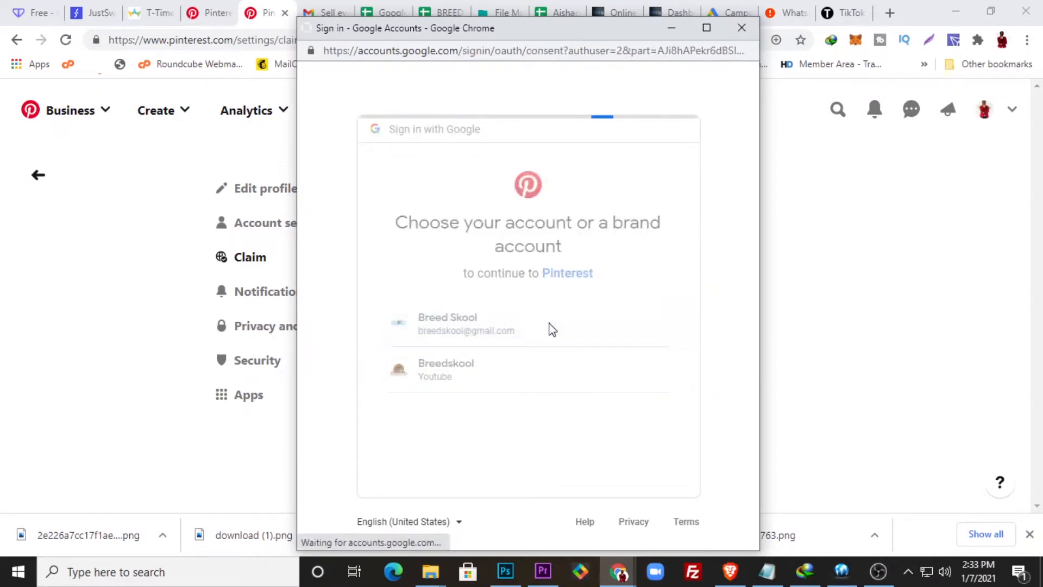
click(466, 324)
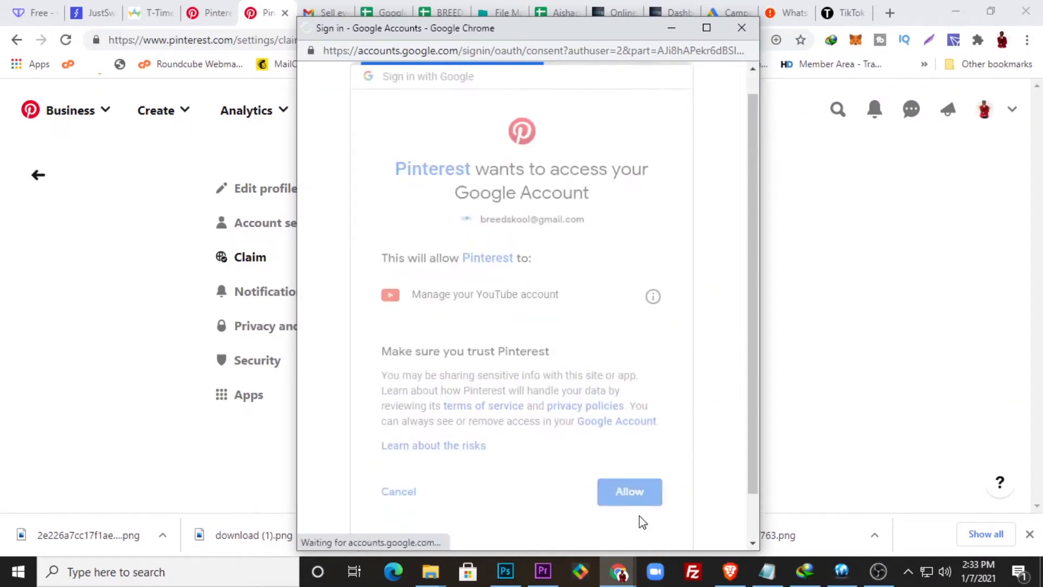
click(628, 492)
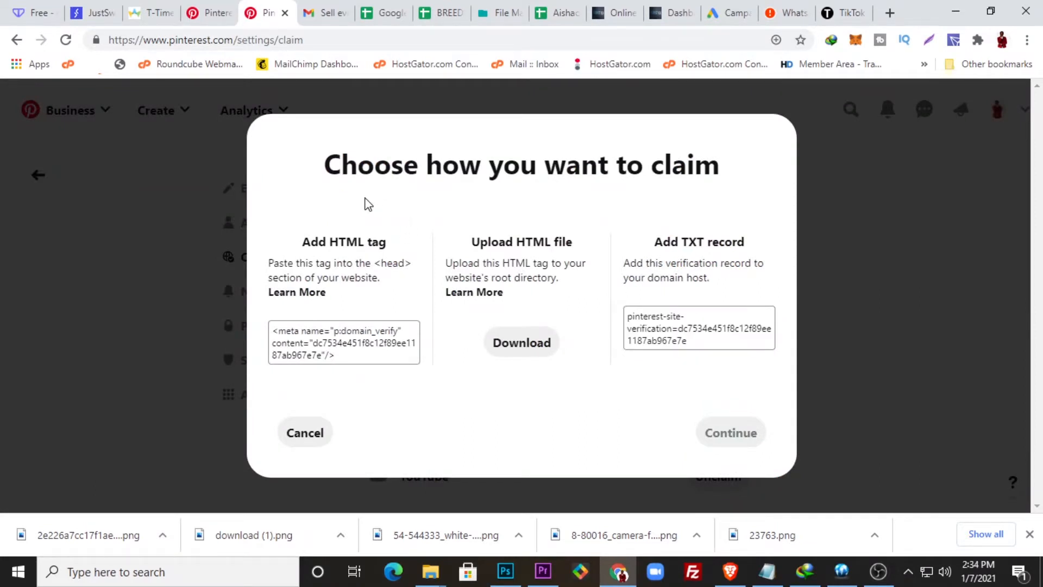
mouse_move(335, 210)
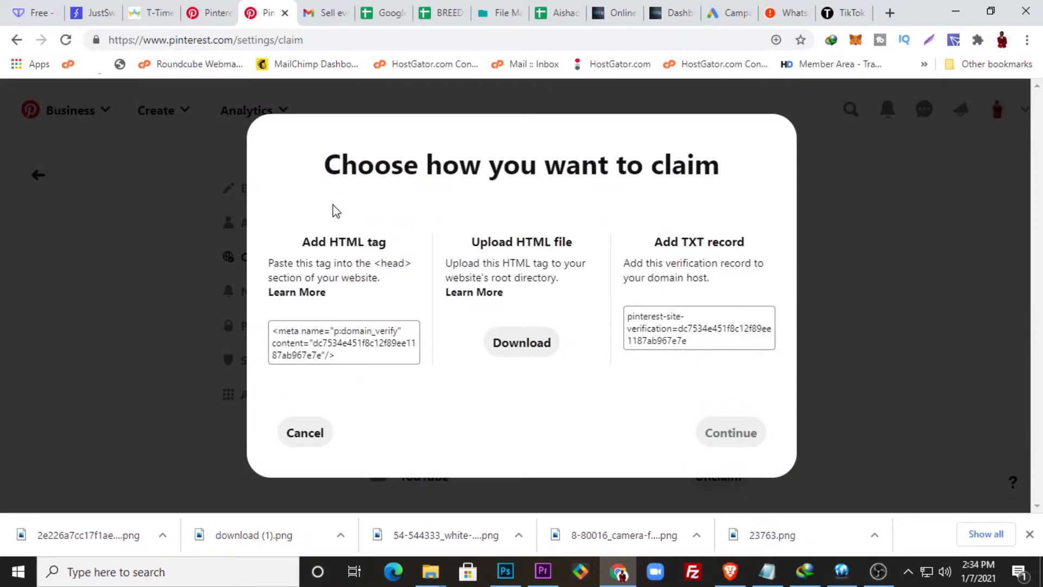
mouse_move(373, 246)
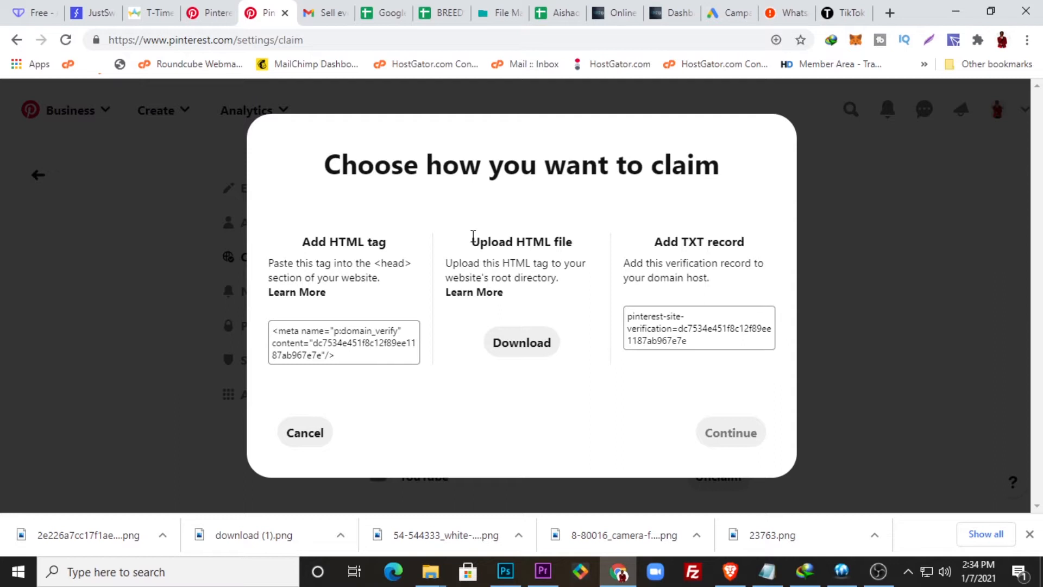
mouse_move(556, 288)
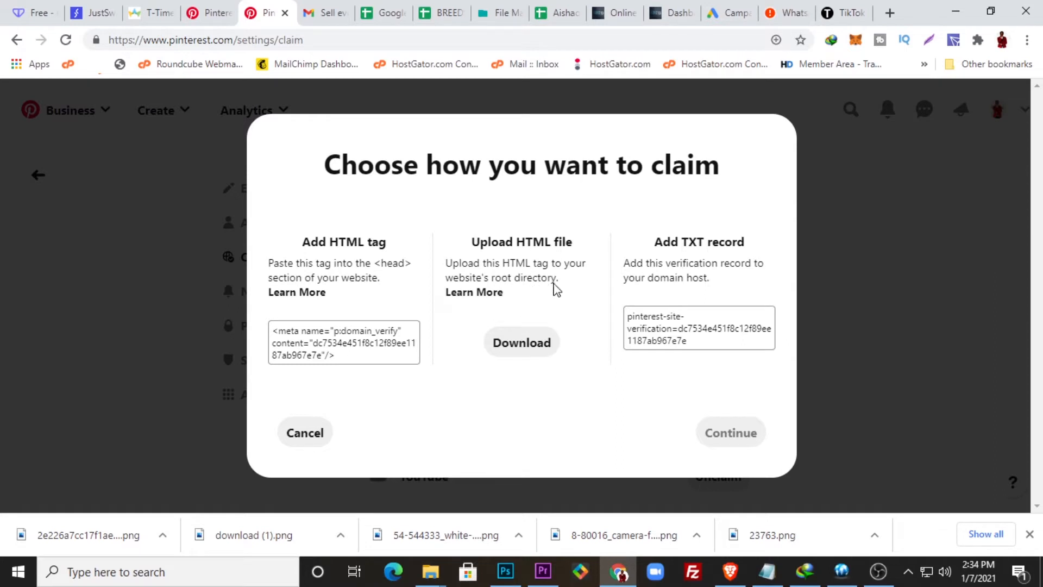
mouse_move(653, 402)
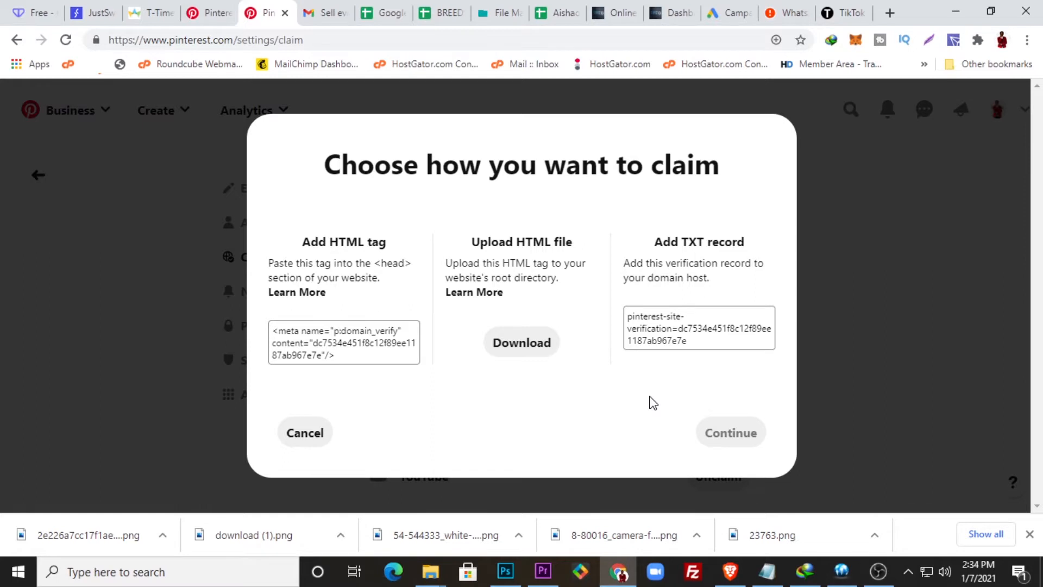
mouse_move(483, 391)
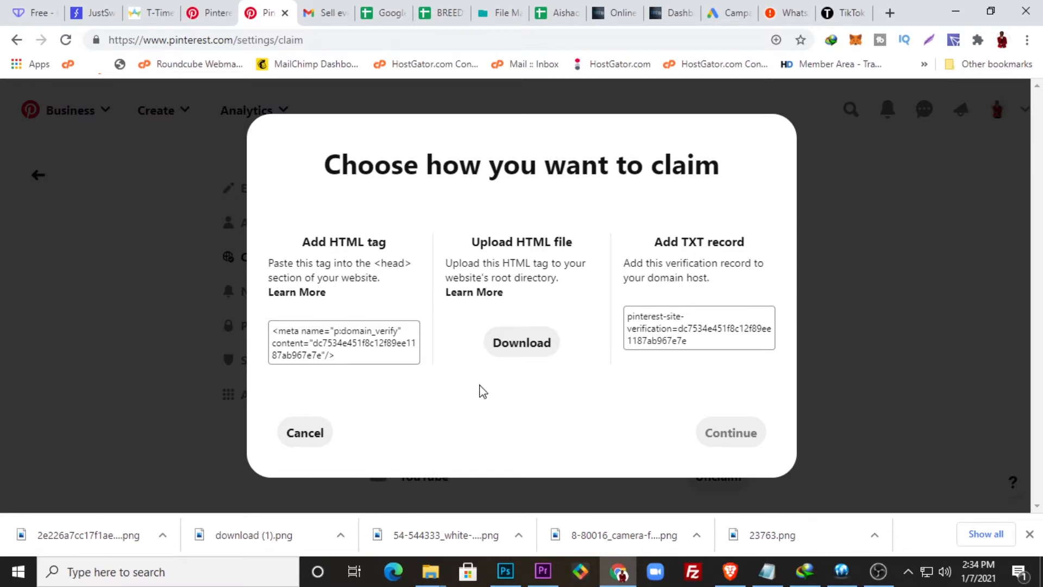
mouse_move(474, 293)
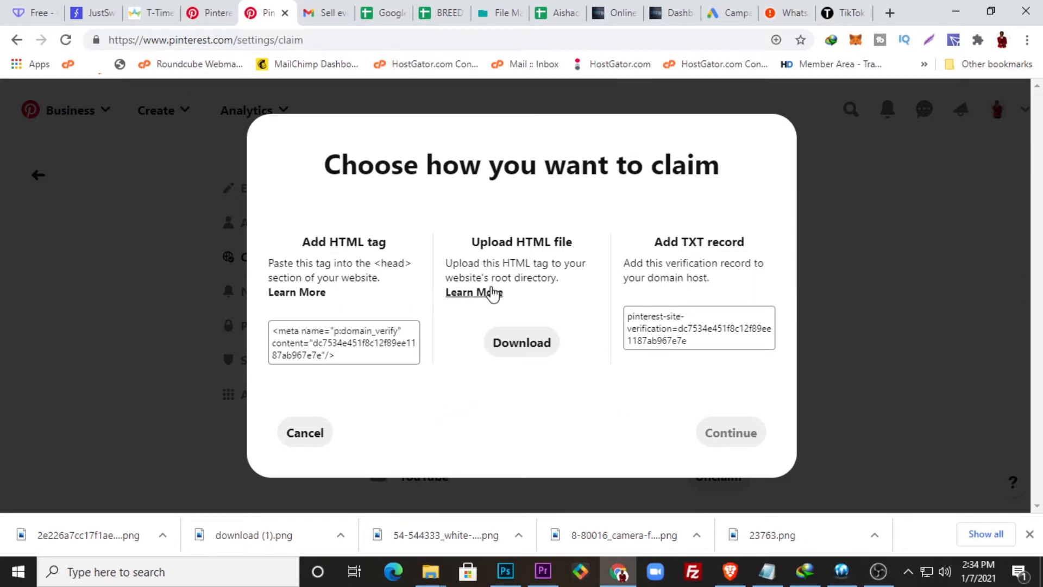
mouse_move(475, 367)
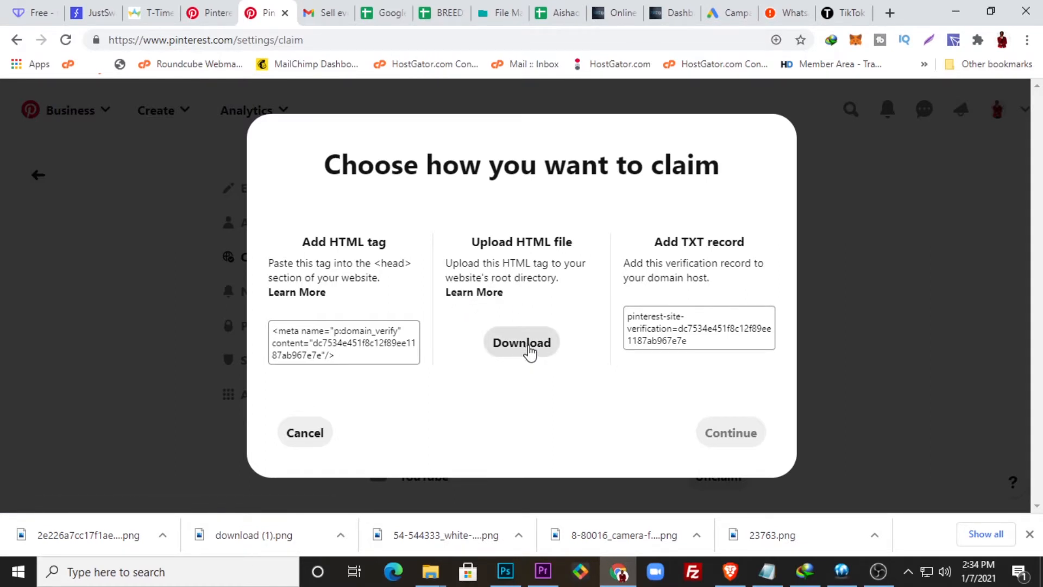
Download pinterest-dc753.html, copy the verification meta tag, then switch to breedschool.com
click(522, 342)
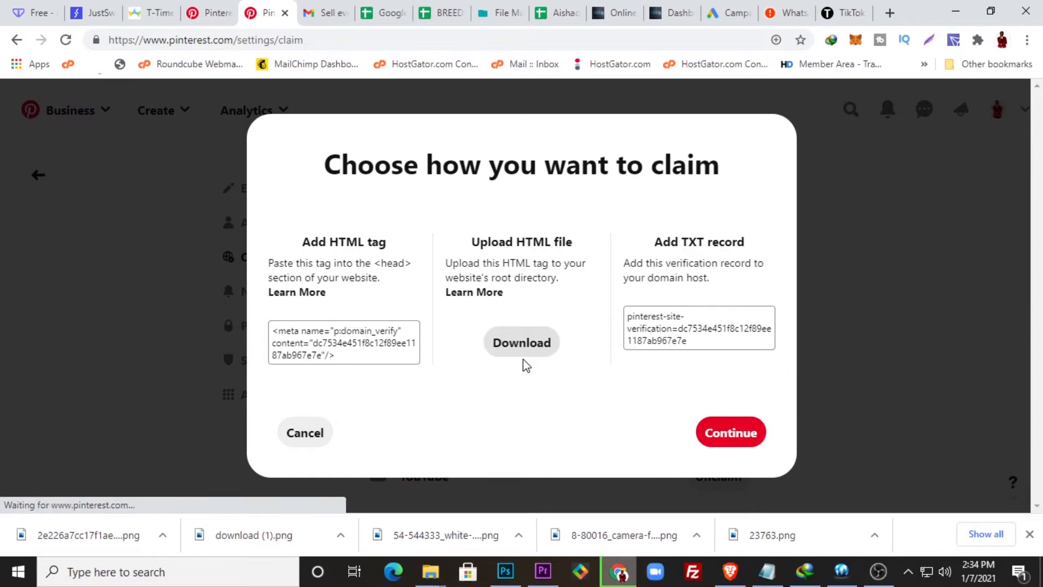
click(521, 342)
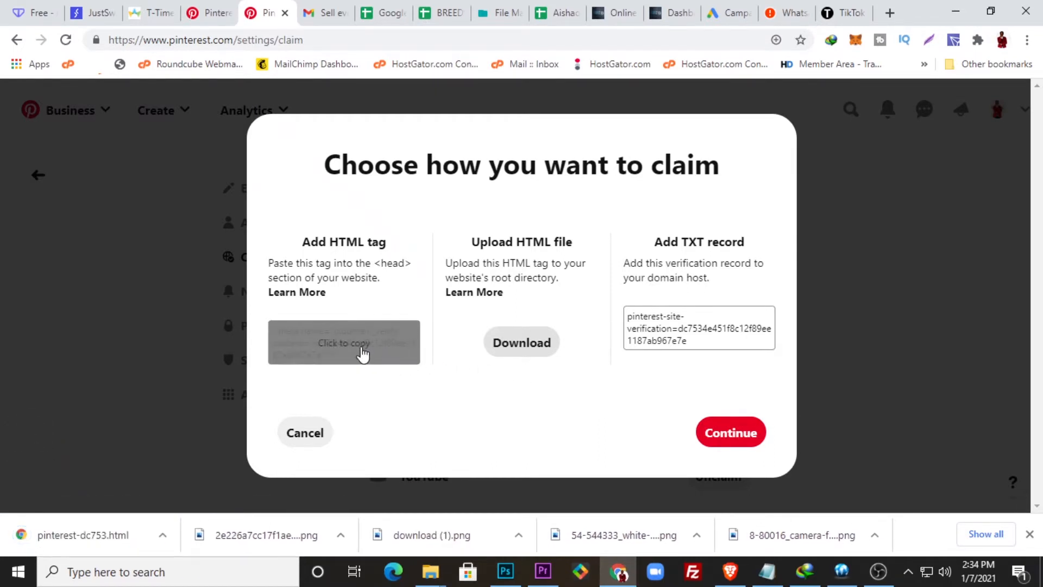
click(344, 342)
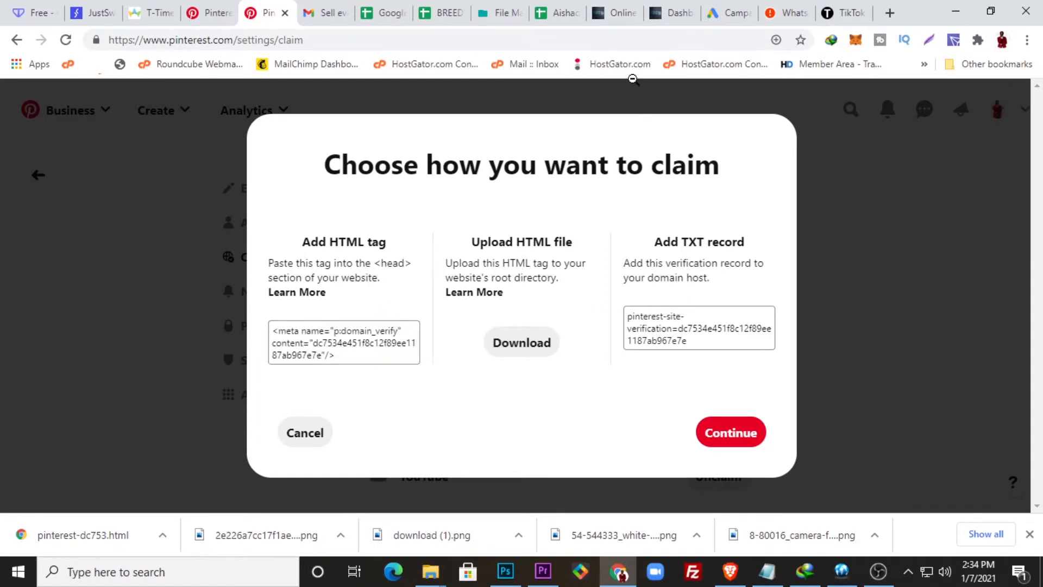
click(613, 13)
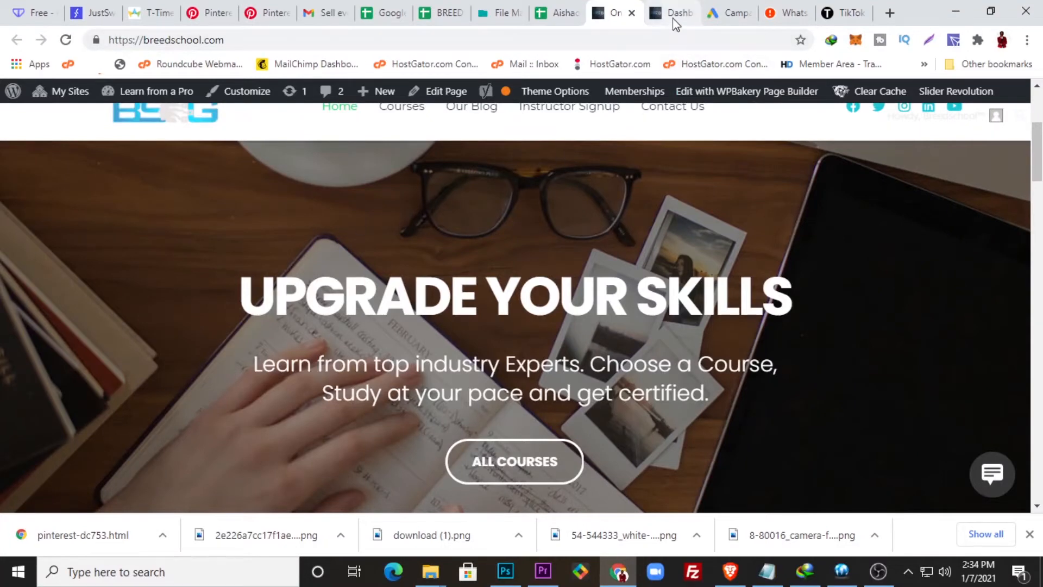
From the WordPress dashboard sidebar, go to Settings > Insert Headers and Footers
click(672, 12)
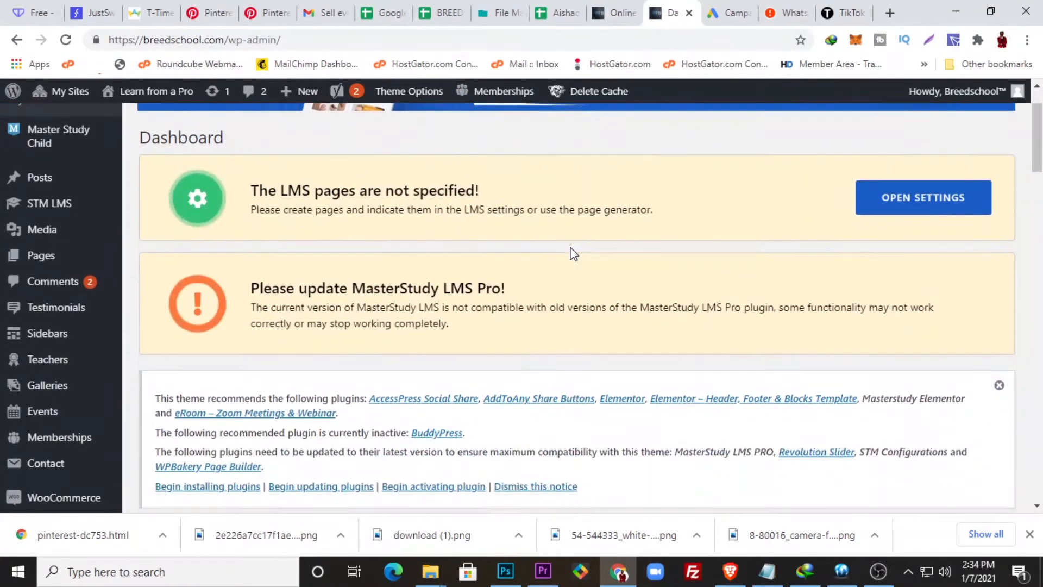
scroll(down, 3)
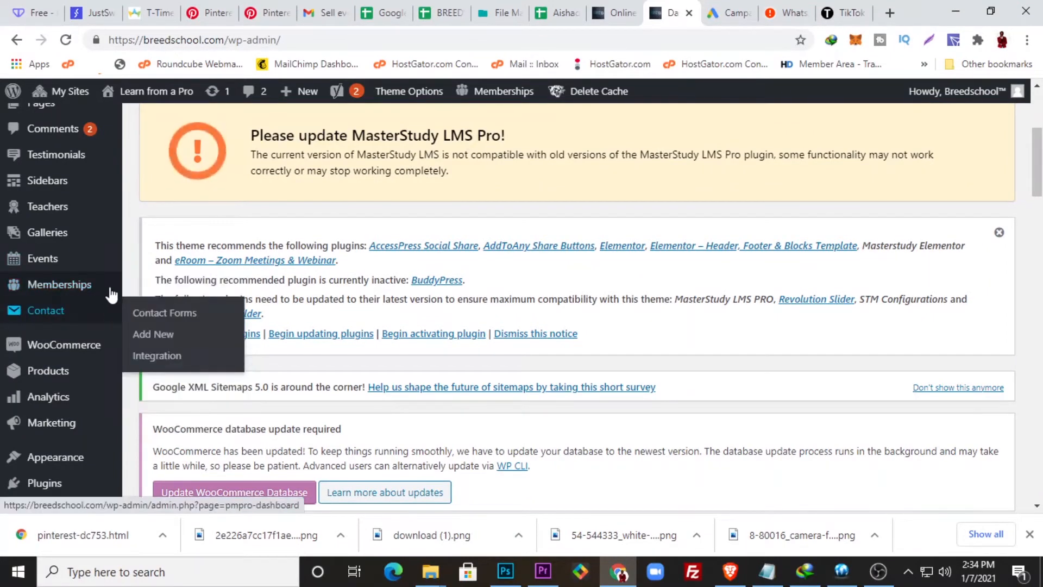
mouse_move(87, 326)
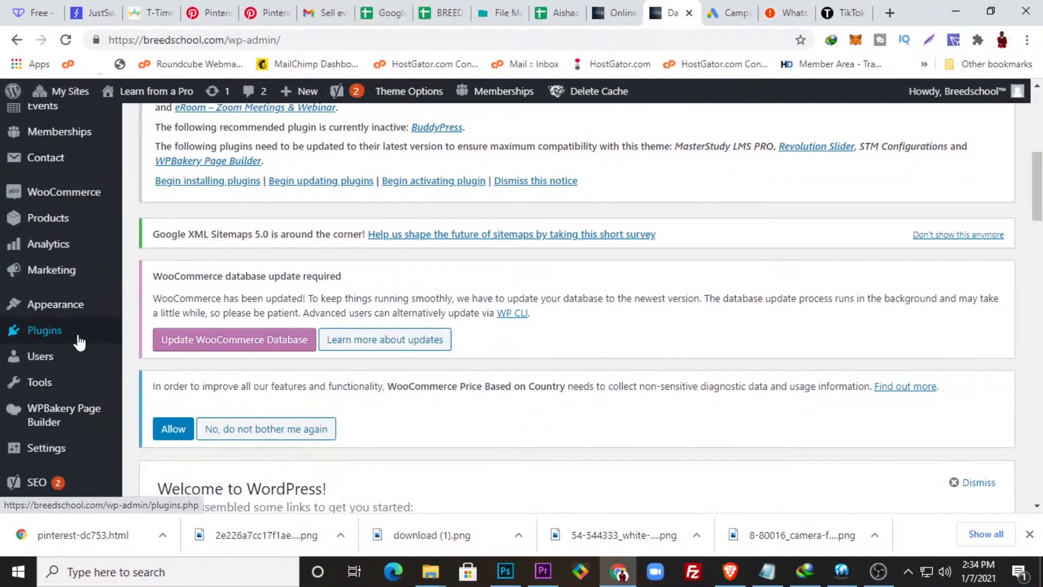
scroll(down, 3)
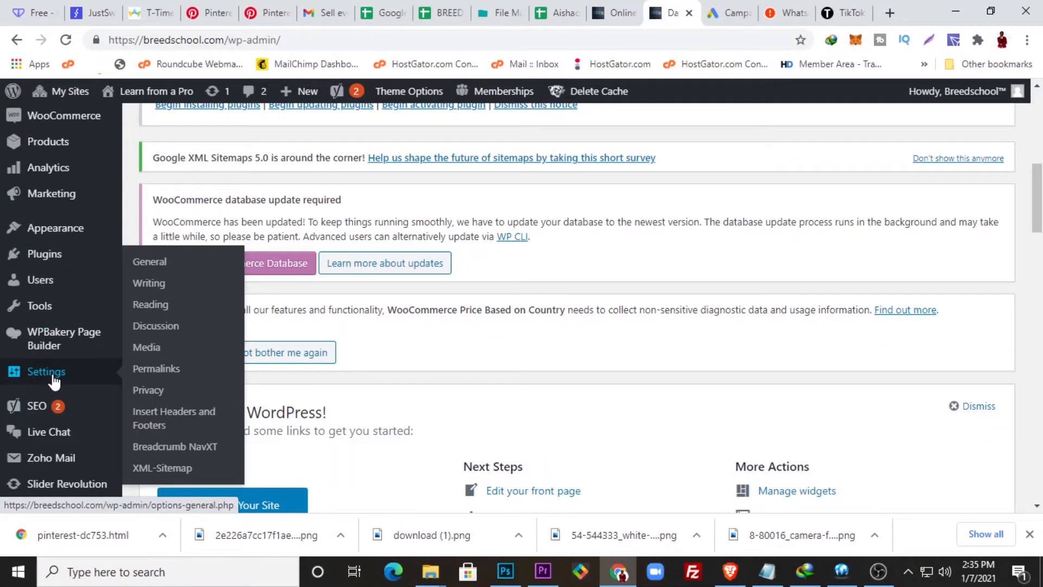
mouse_move(160, 418)
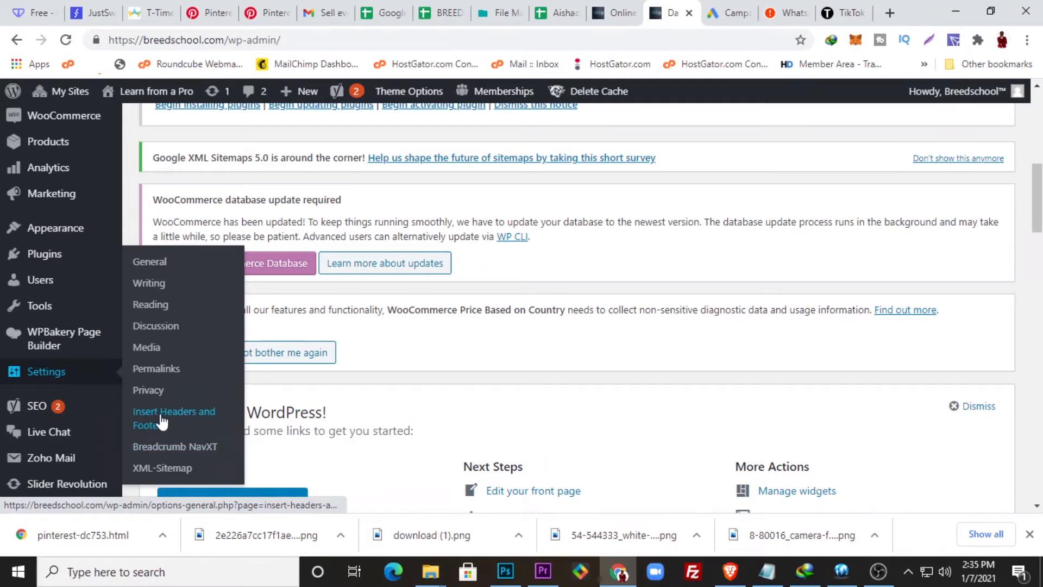
mouse_move(166, 419)
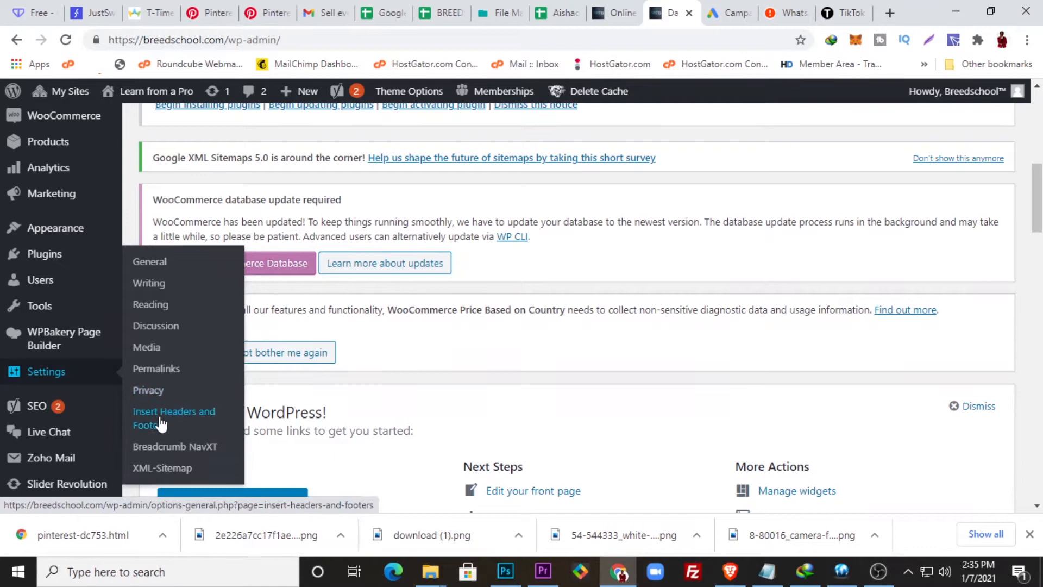
mouse_move(190, 424)
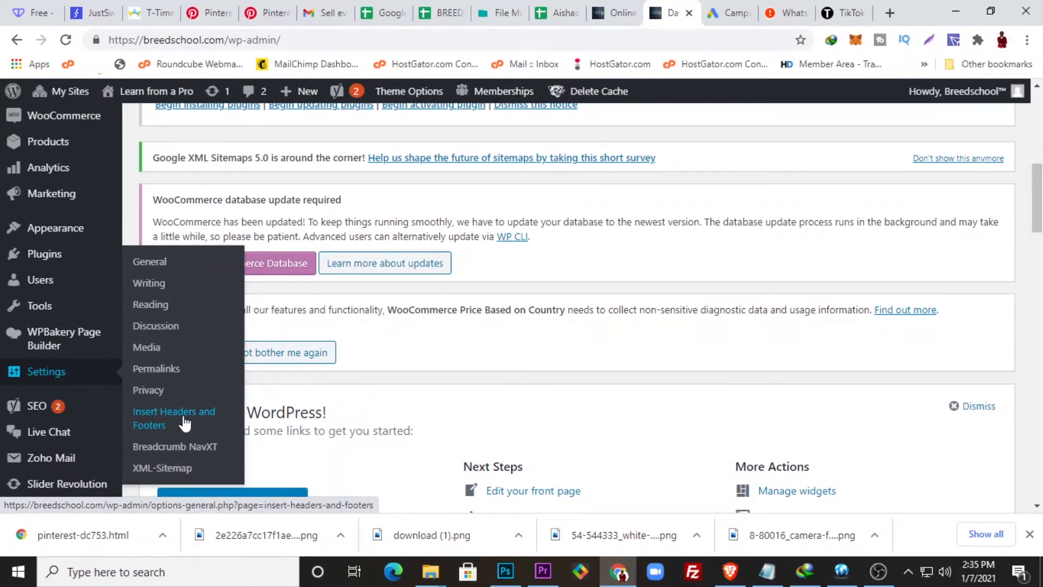
click(173, 418)
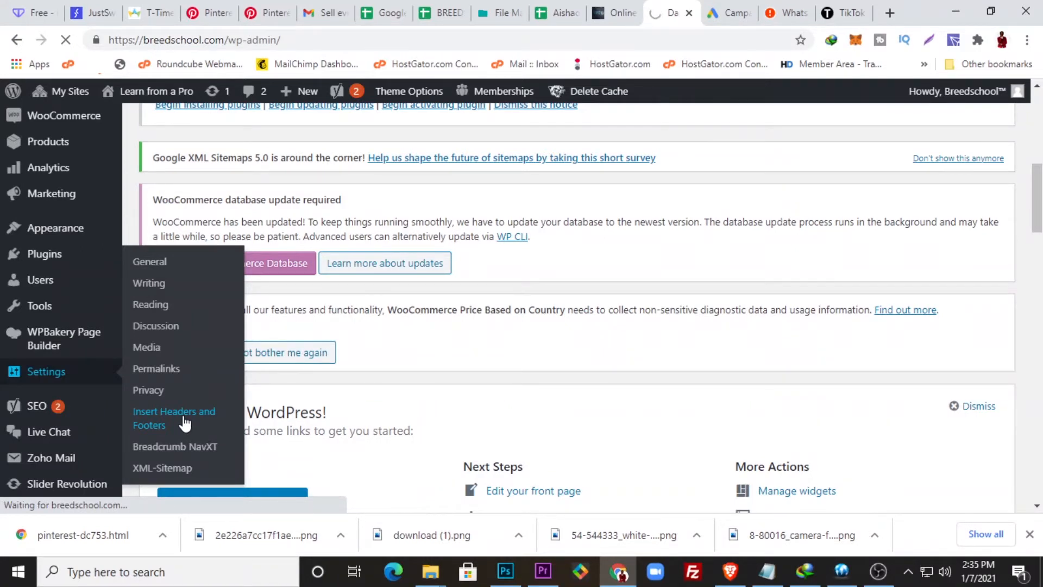
Paste the p:domain_verify meta tag on a new line after the last header script
click(174, 418)
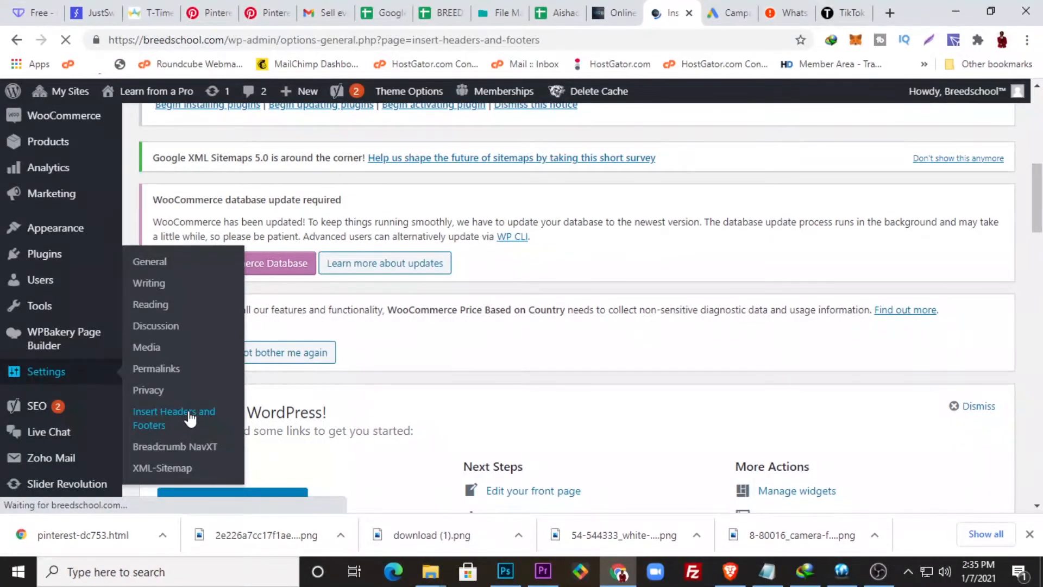
click(174, 418)
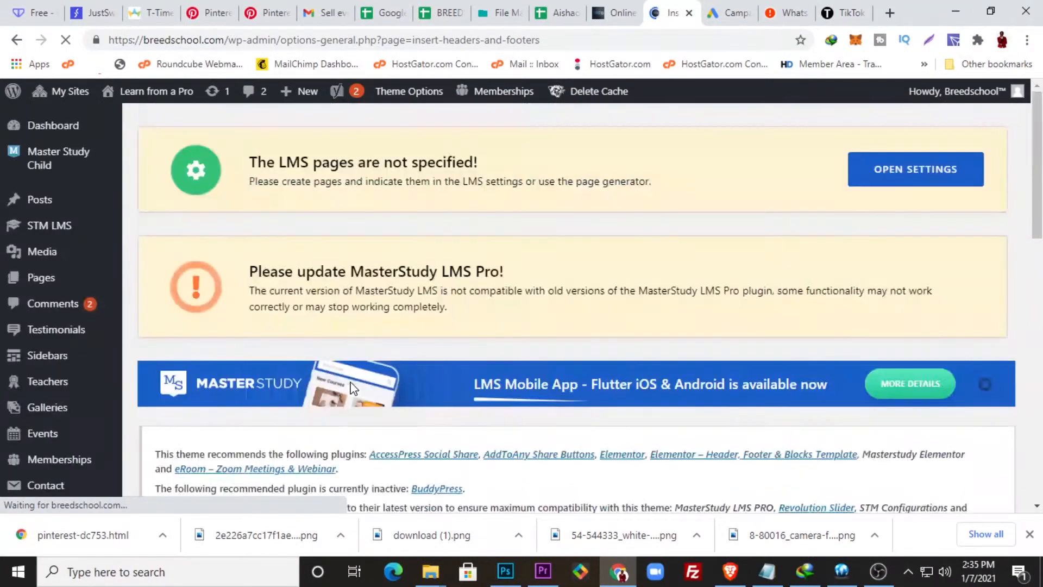
scroll(down, 3)
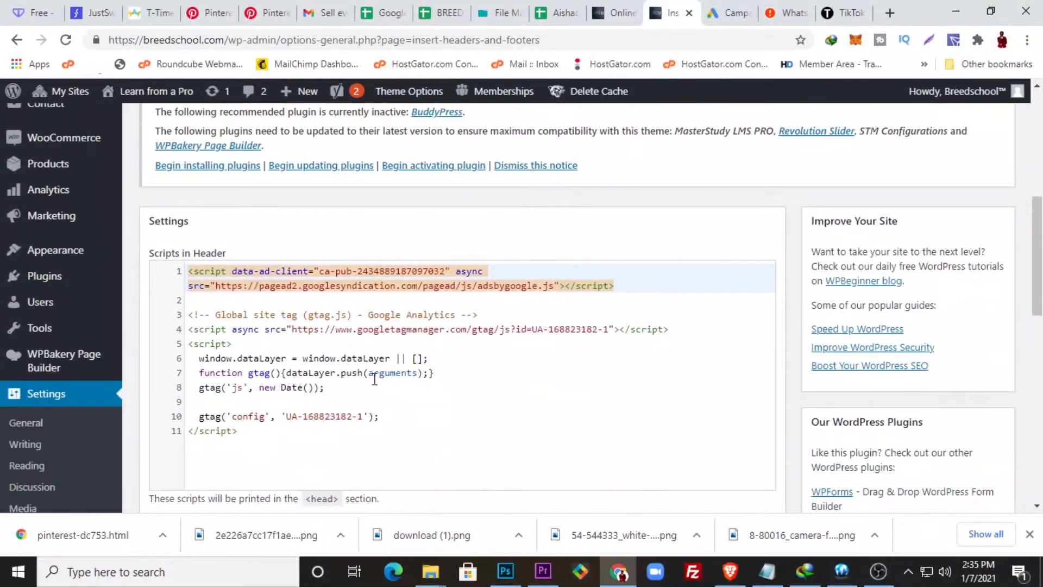
scroll(down, 3)
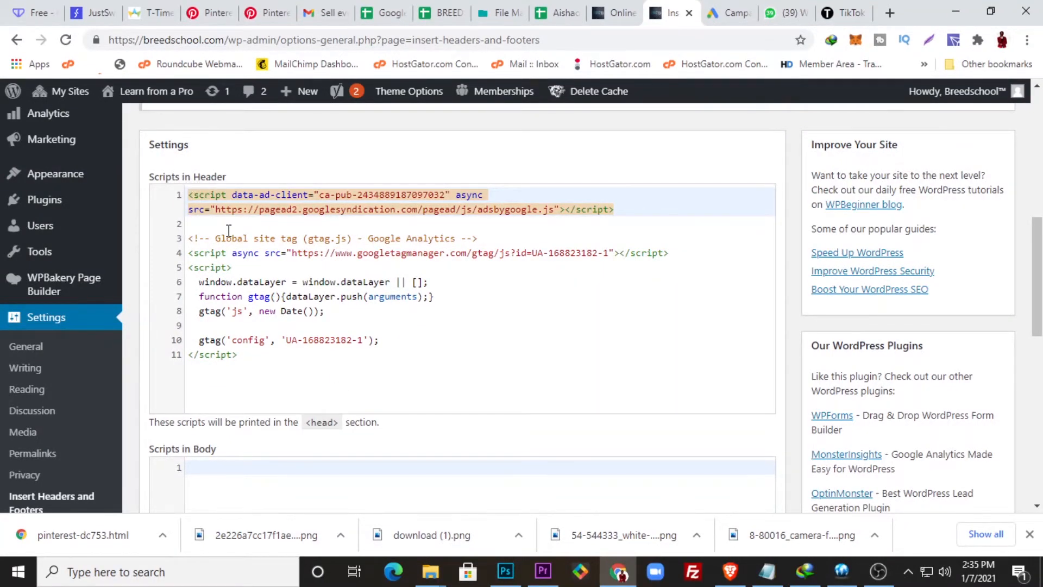
scroll(down, 3)
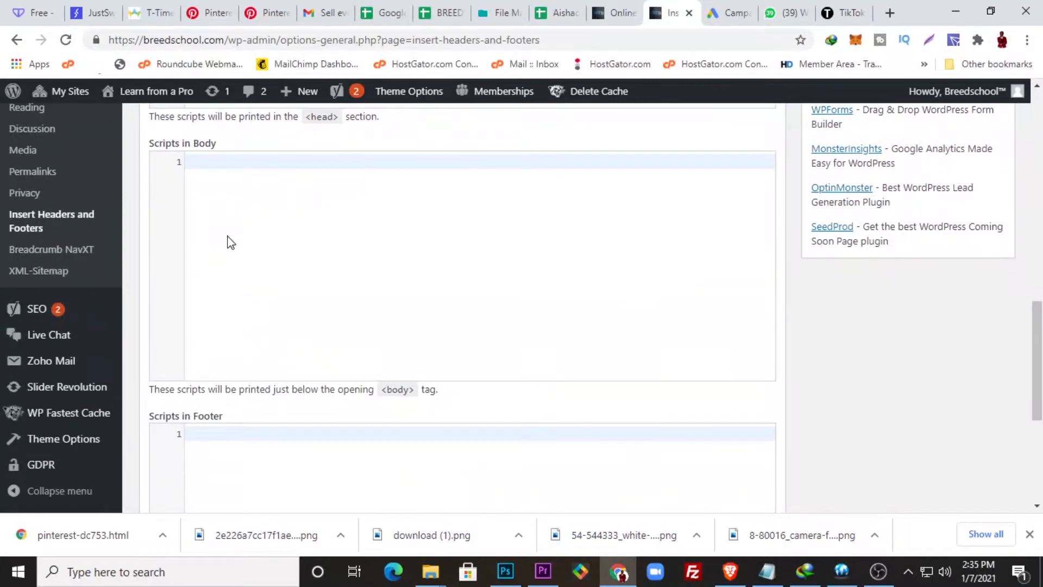
scroll(down, 3)
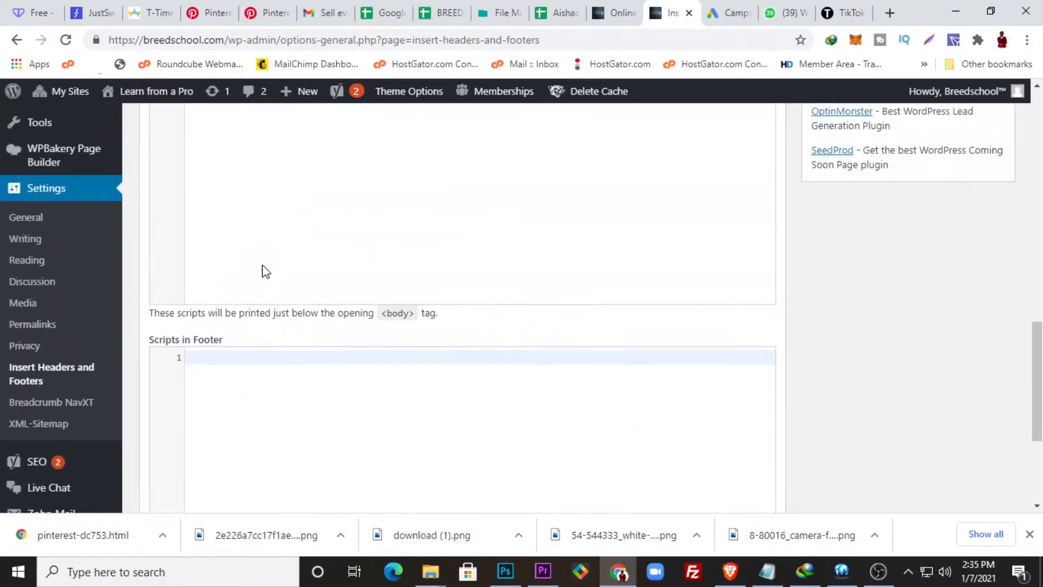
scroll(up, 3)
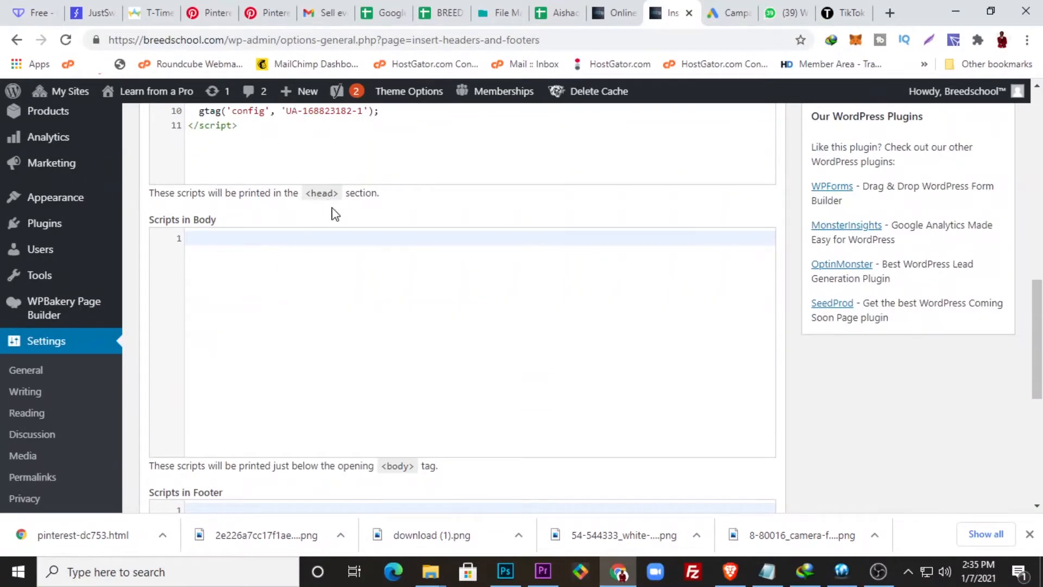
scroll(up, 3)
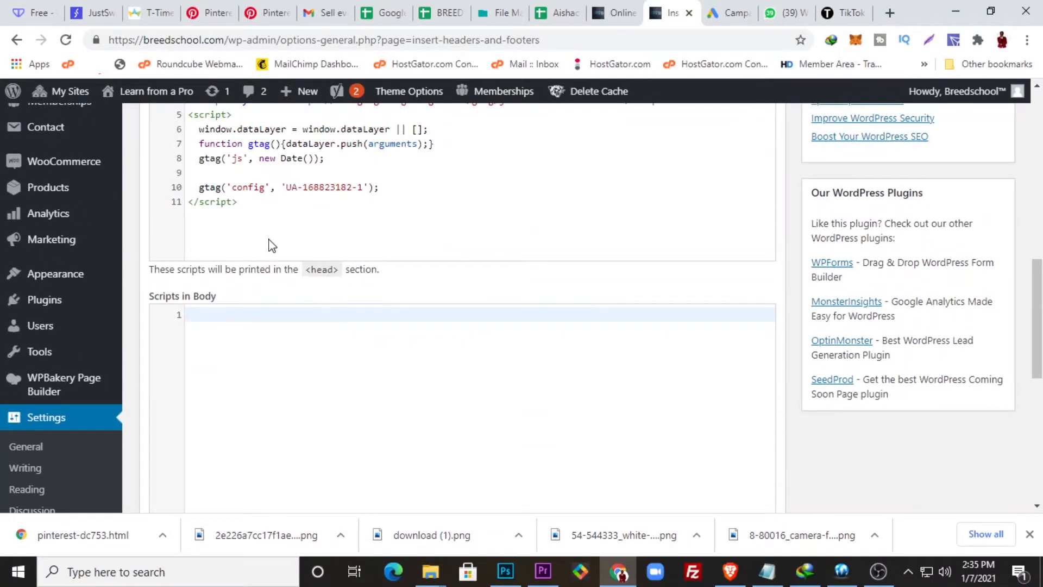
click(280, 201)
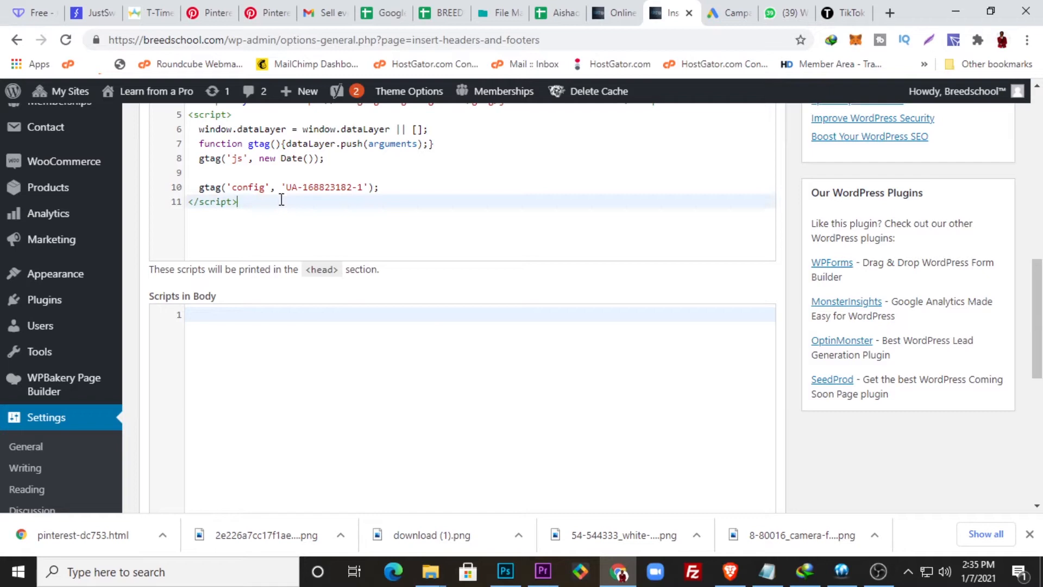
key(enter)
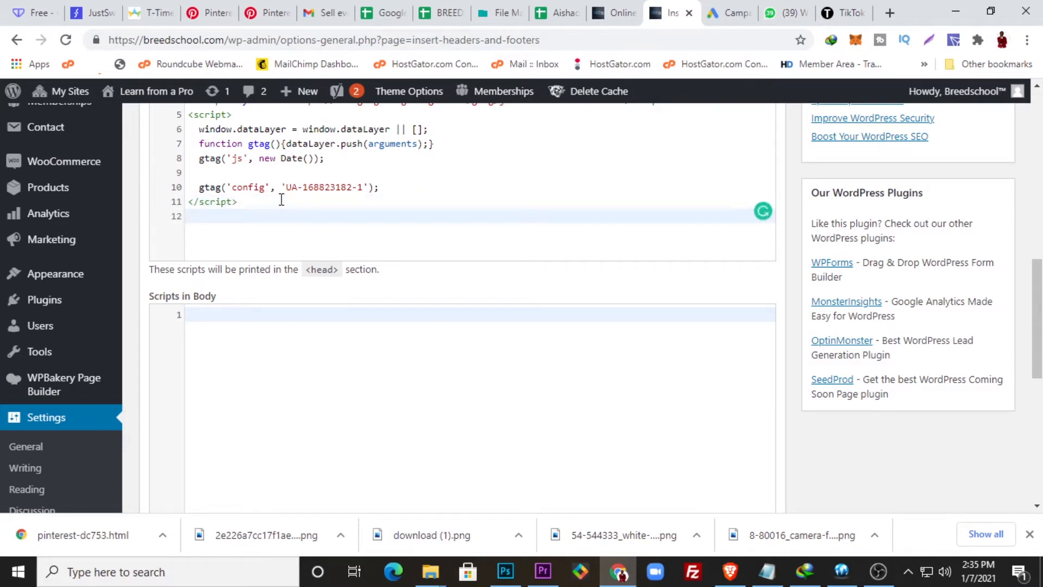
text(<meta name="p:domain_verify" content="dc7534e451f8c12f89ee1187ab967e7e"/>)
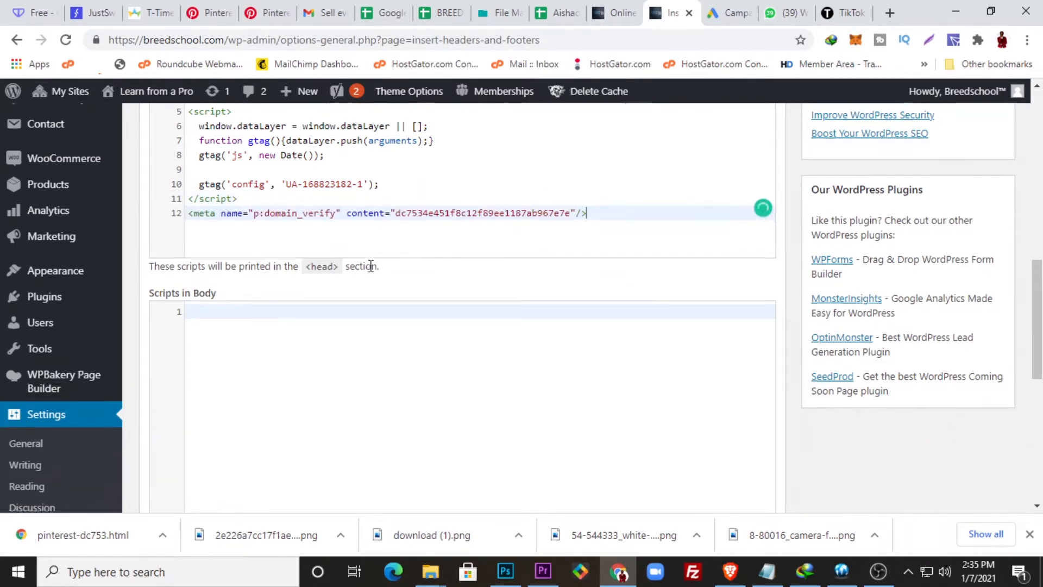
Save the header scripts and switch to the breedschool.com homepage
click(168, 401)
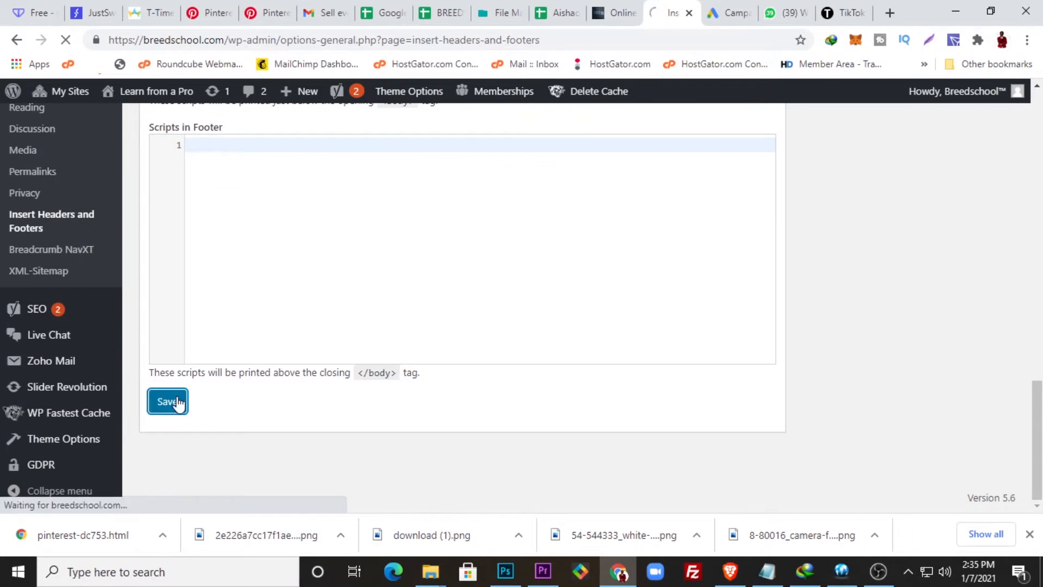
click(168, 401)
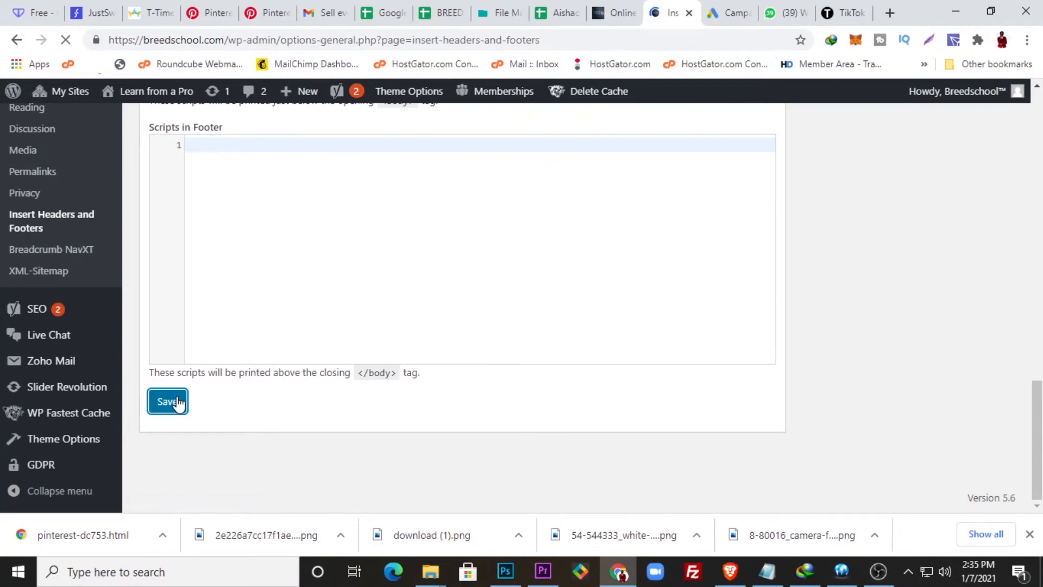
click(166, 401)
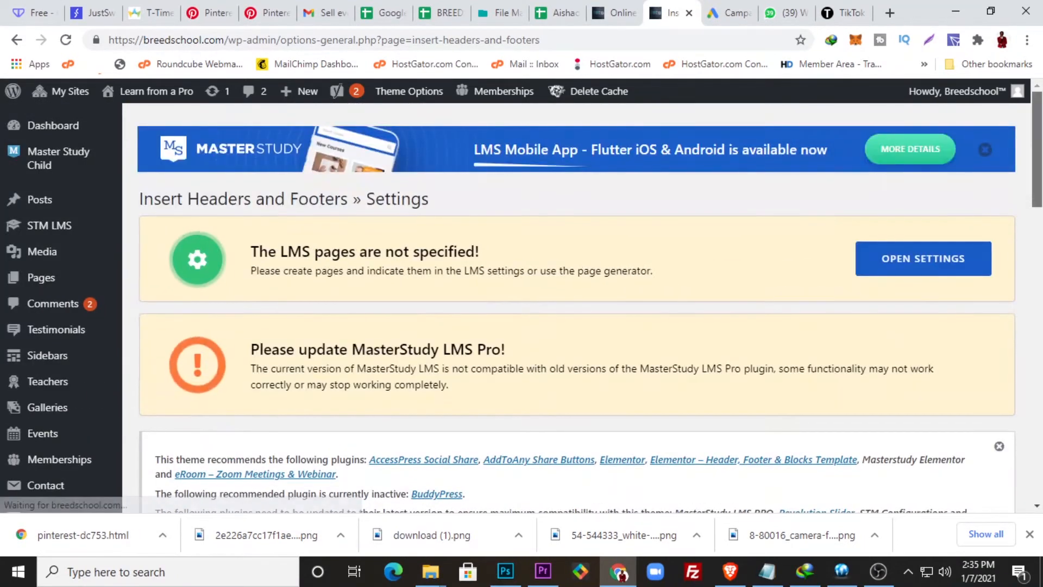
mouse_move(613, 13)
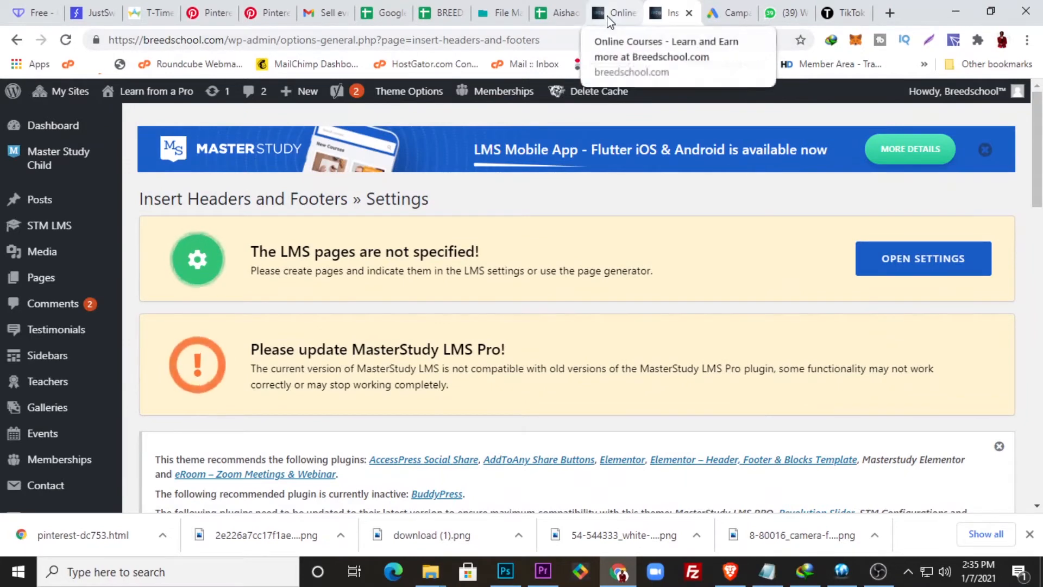
click(613, 12)
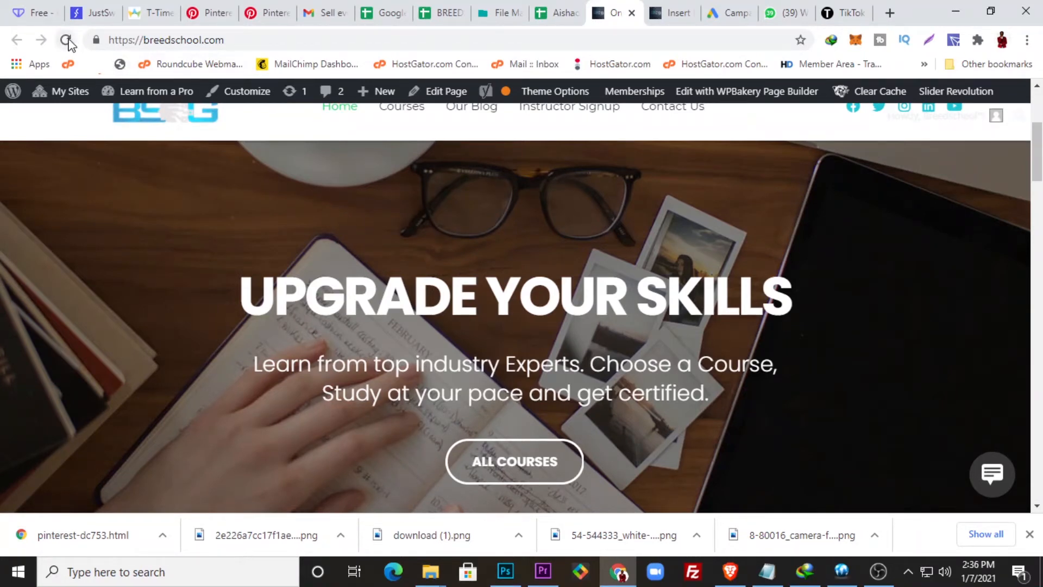
Reload the breedschool.com homepage, look it over, and return to the WordPress settings tab
click(66, 40)
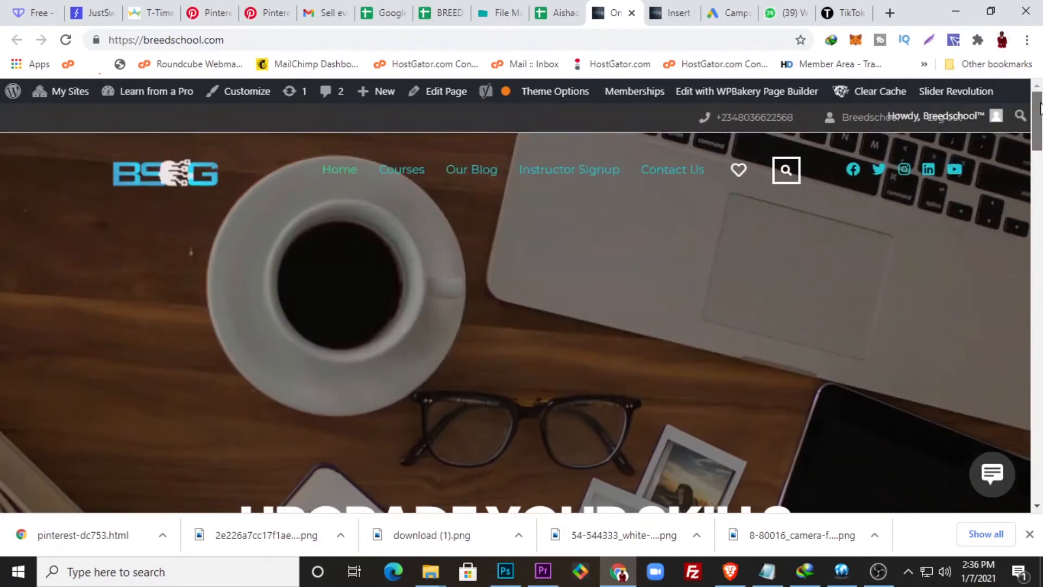
scroll(down, 3)
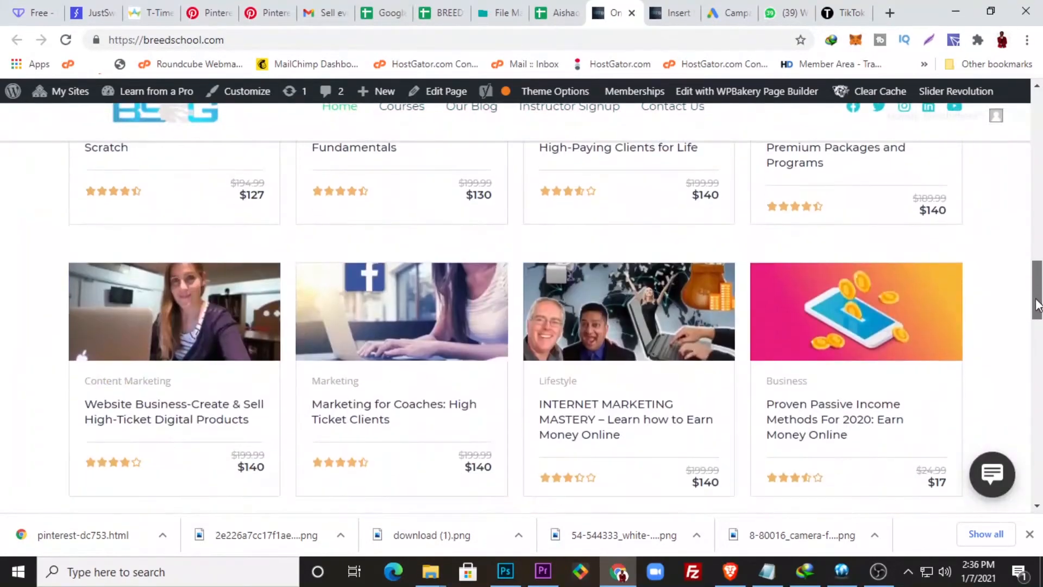
scroll(up, 3)
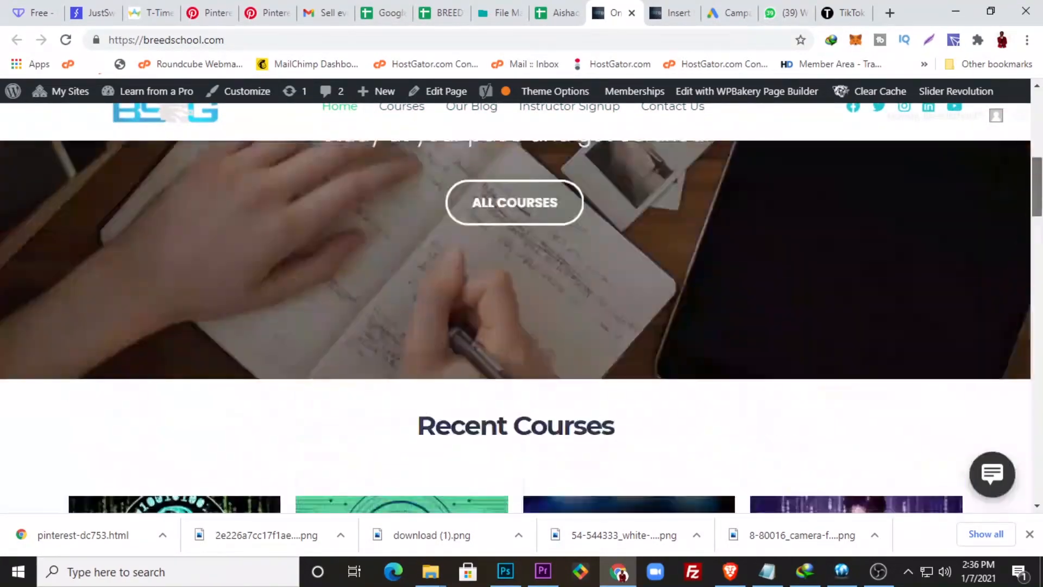
scroll(up, 3)
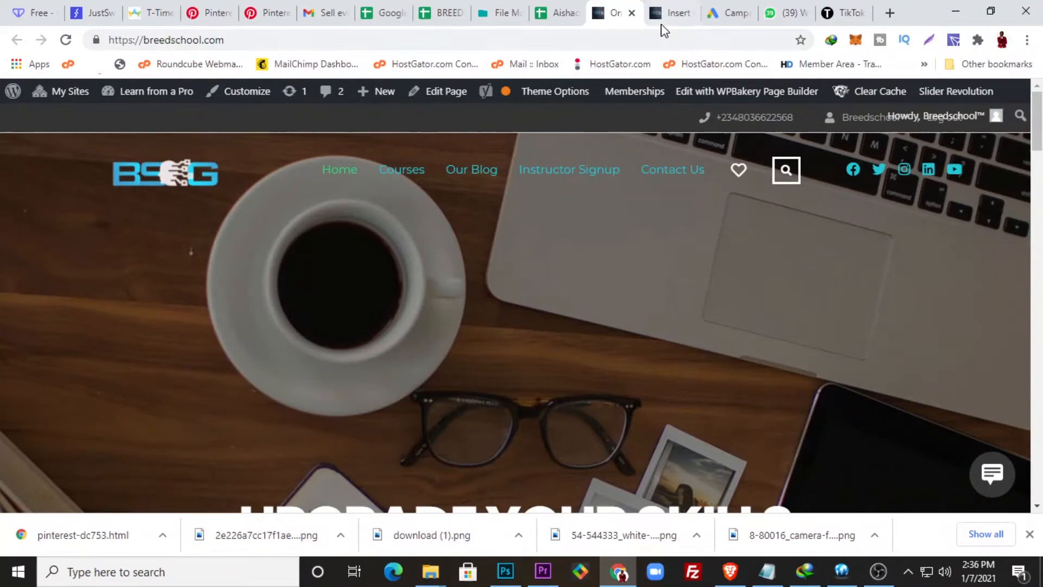
mouse_move(670, 12)
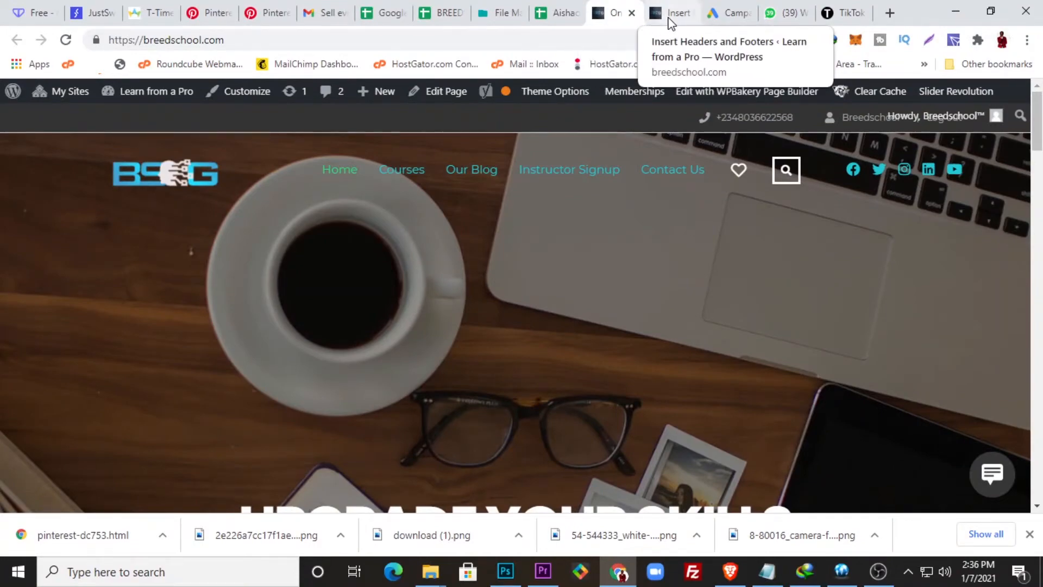
click(671, 13)
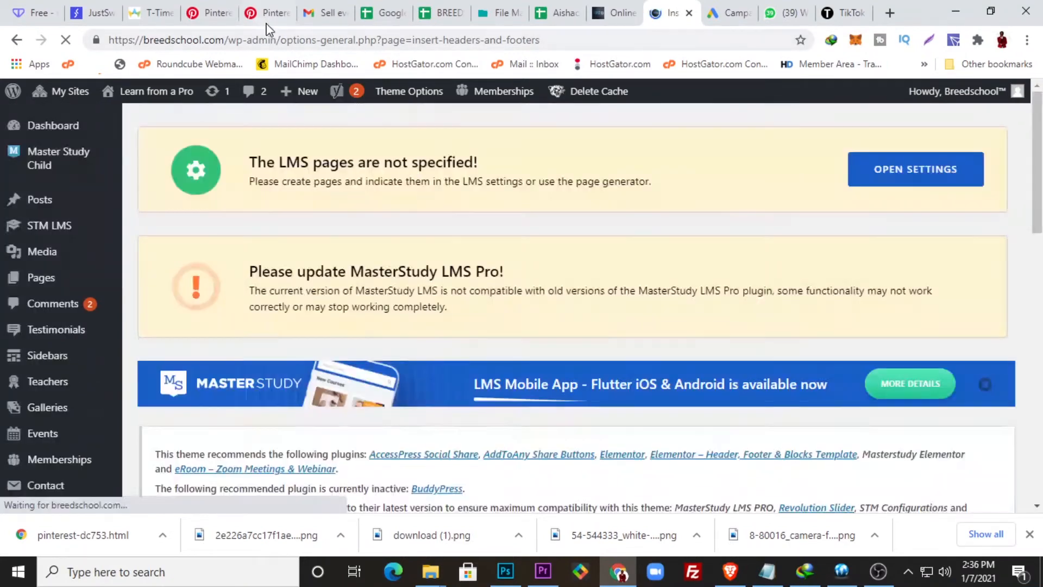
Revisit Pinterest's claim dialog, then move to the hosting File Manager tab
click(267, 13)
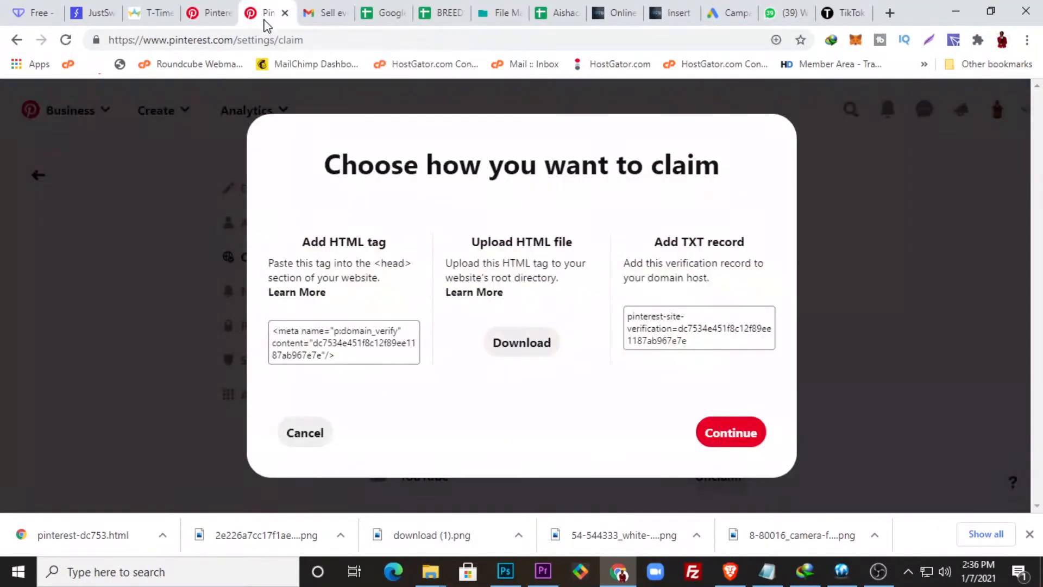
mouse_move(366, 403)
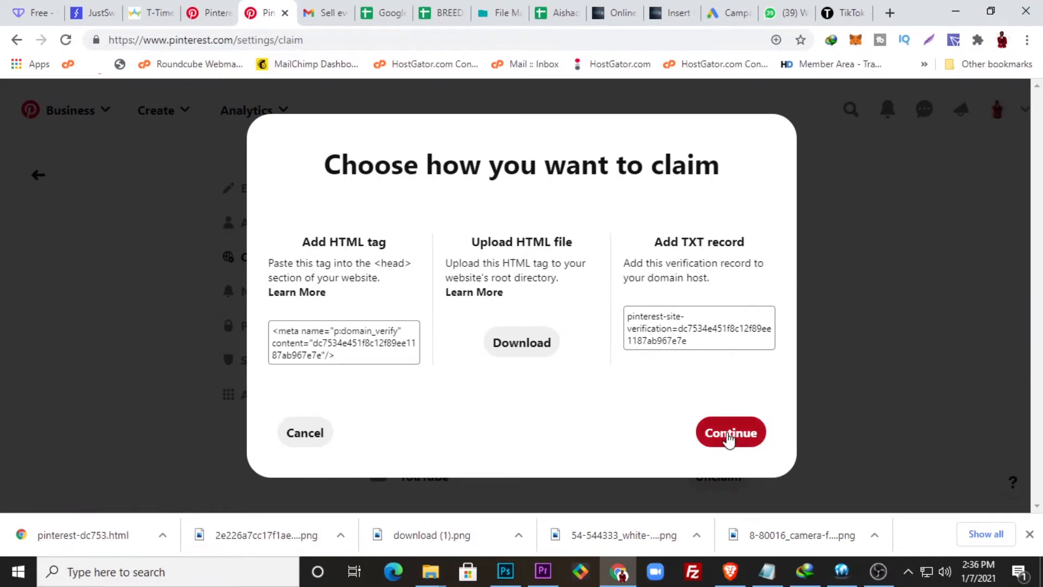
mouse_move(518, 363)
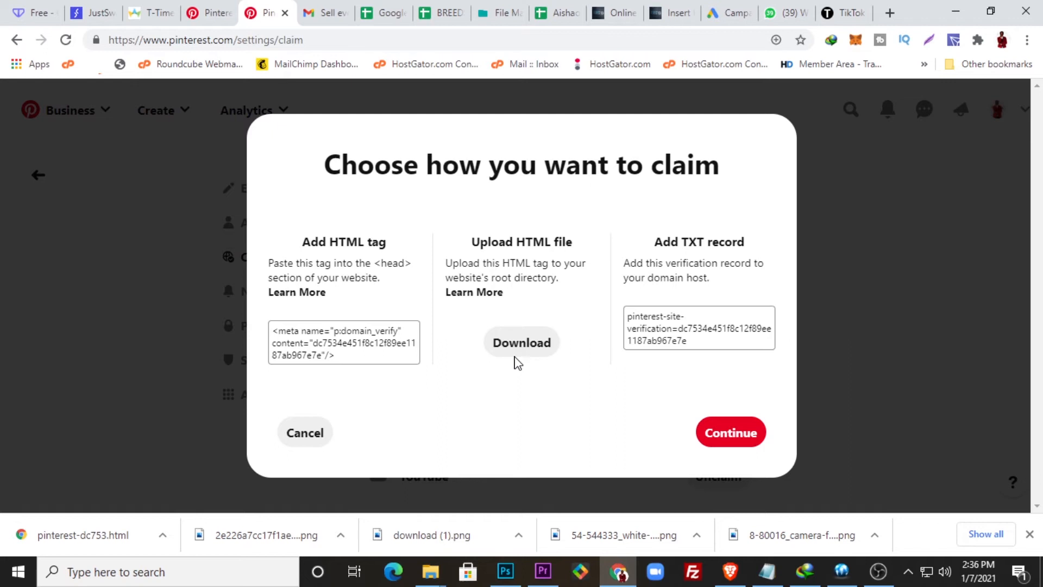
mouse_move(533, 303)
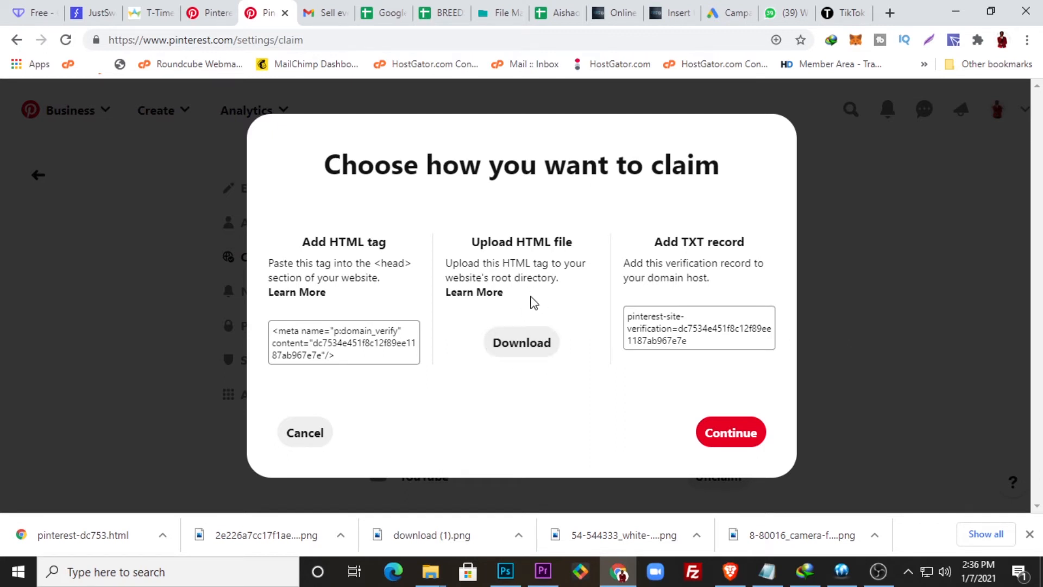
mouse_move(535, 326)
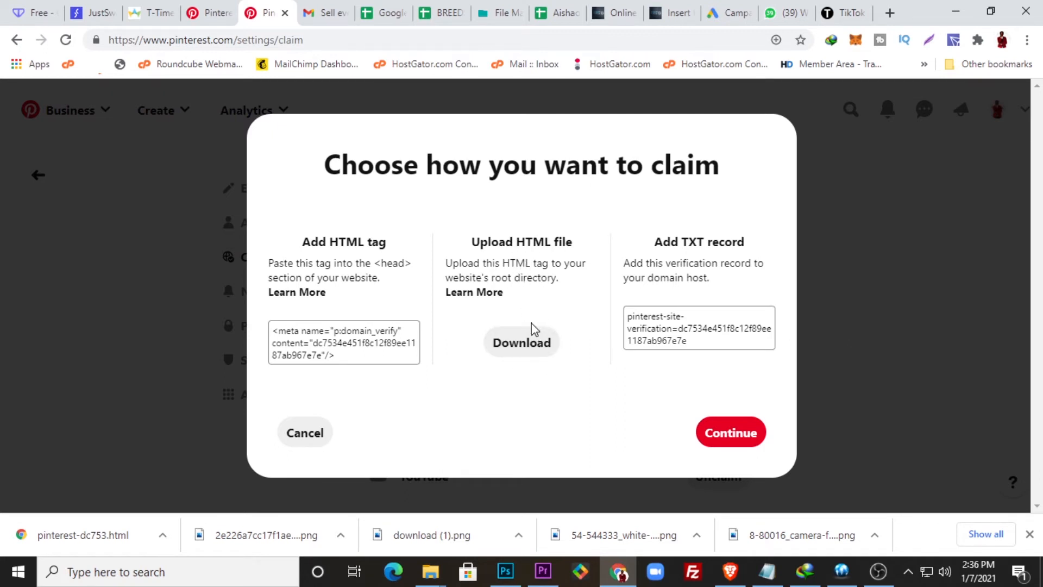
mouse_move(519, 310)
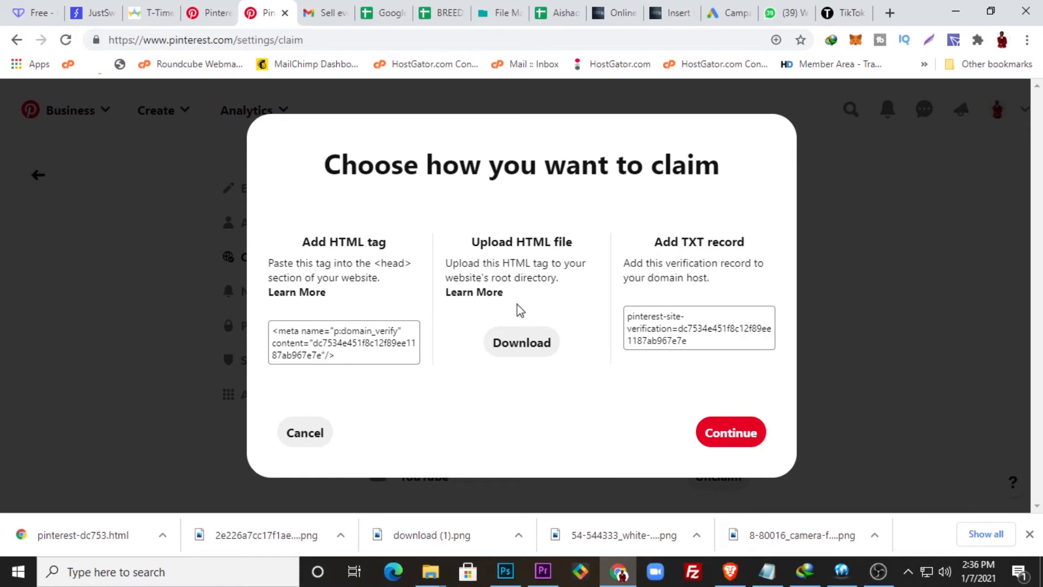
click(499, 12)
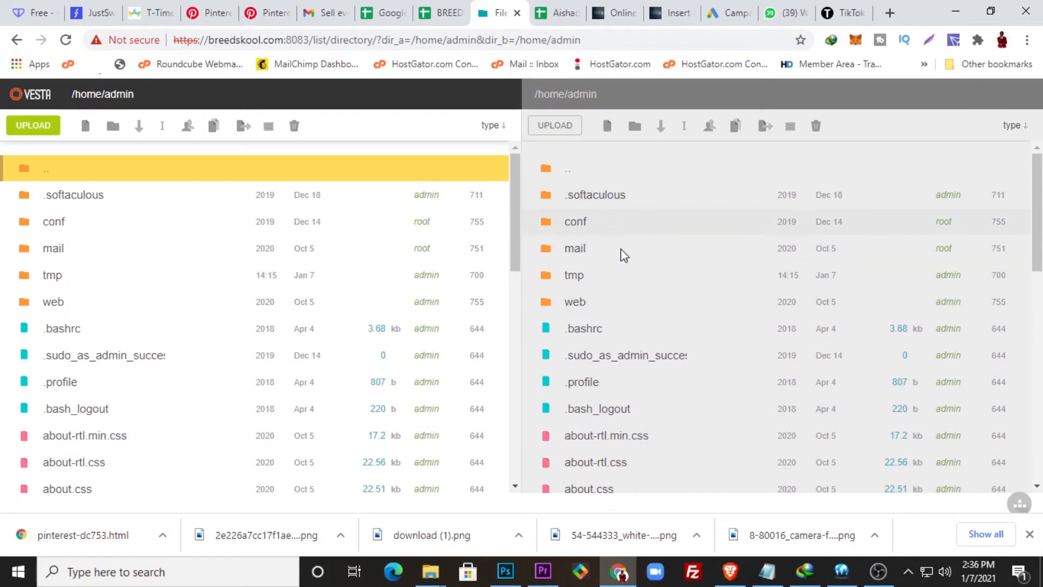
mouse_move(596, 273)
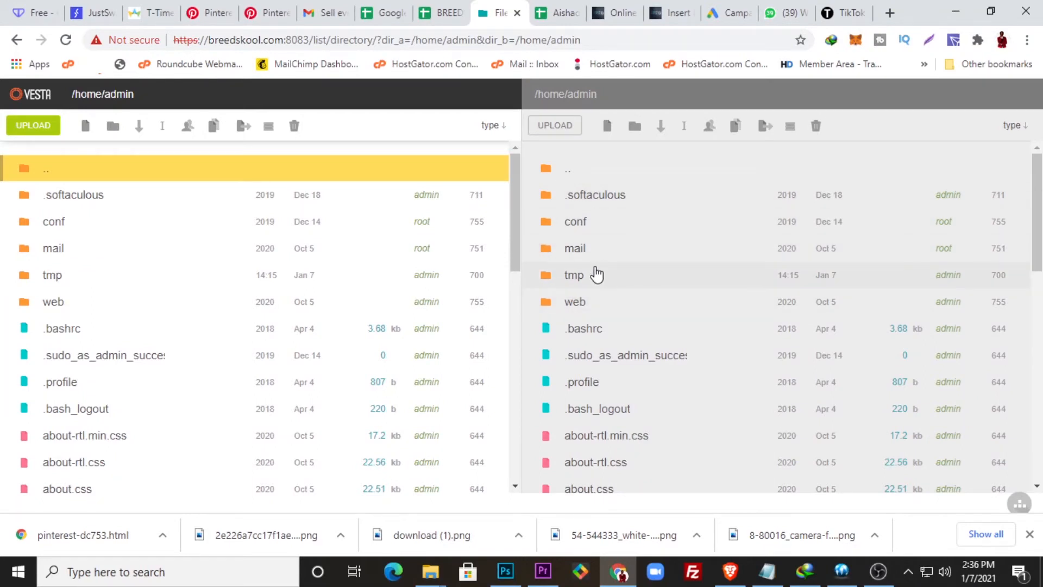
mouse_move(628, 239)
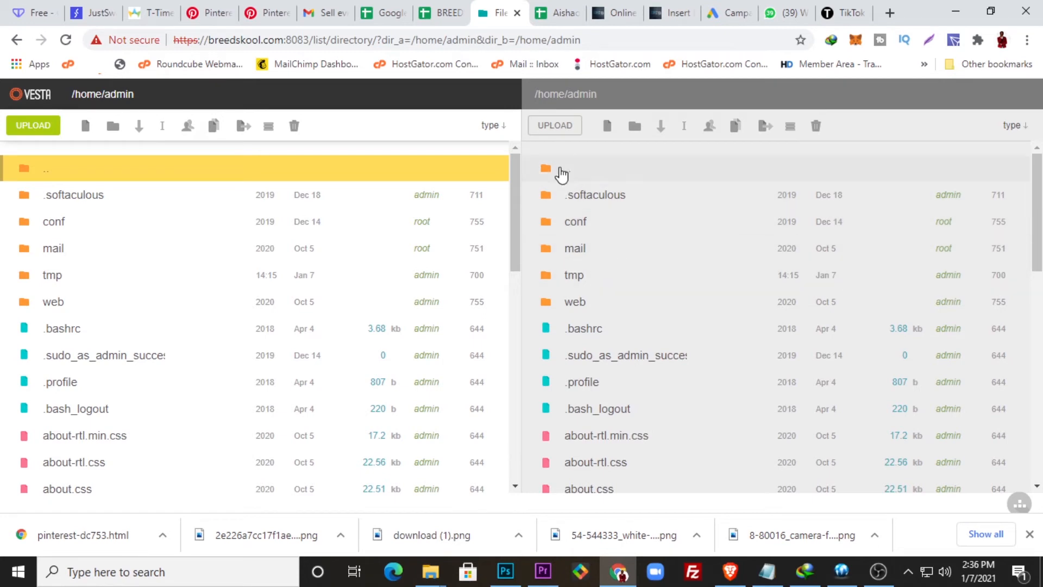
Browse web > breedschool.com > public_html and upload pinterest-dc753.html, then return to Pinterest
click(575, 302)
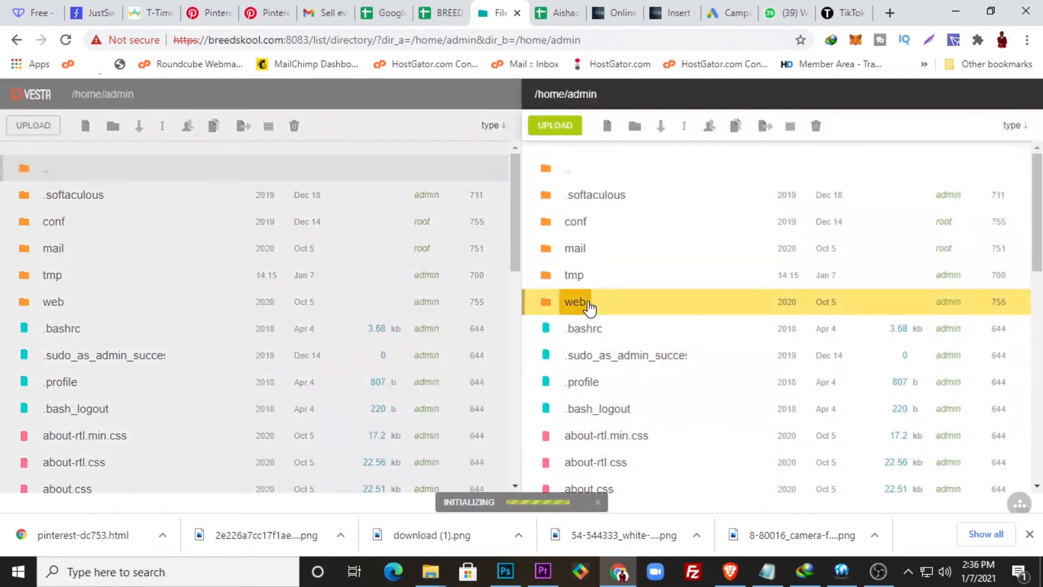
double_click(576, 302)
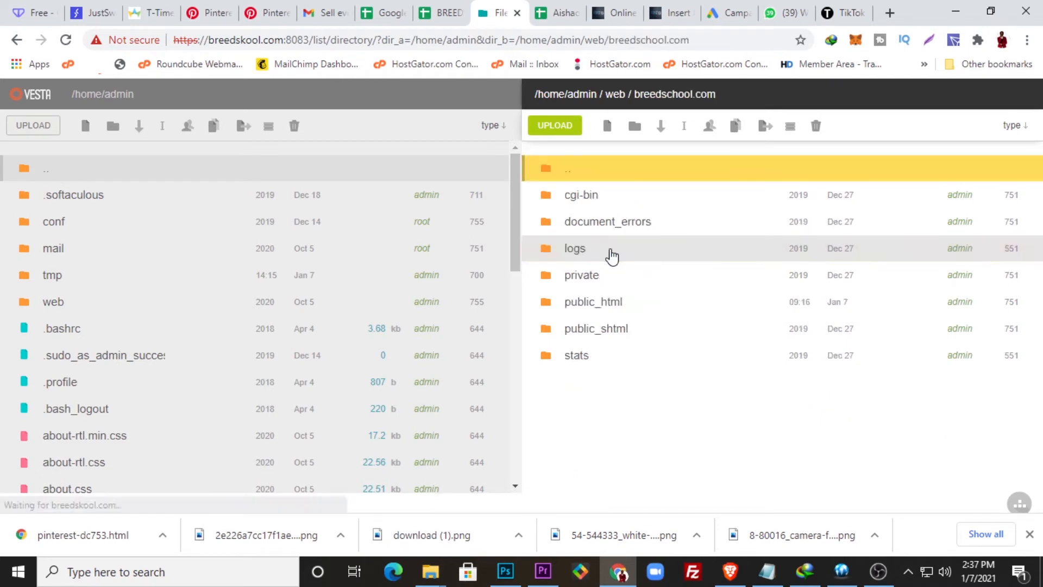
mouse_move(601, 385)
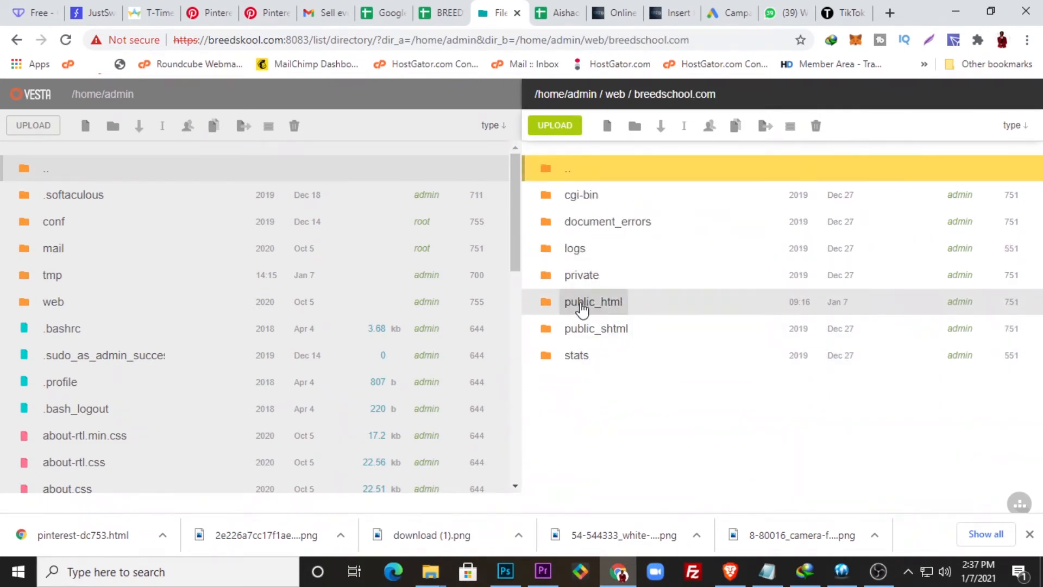
double_click(593, 302)
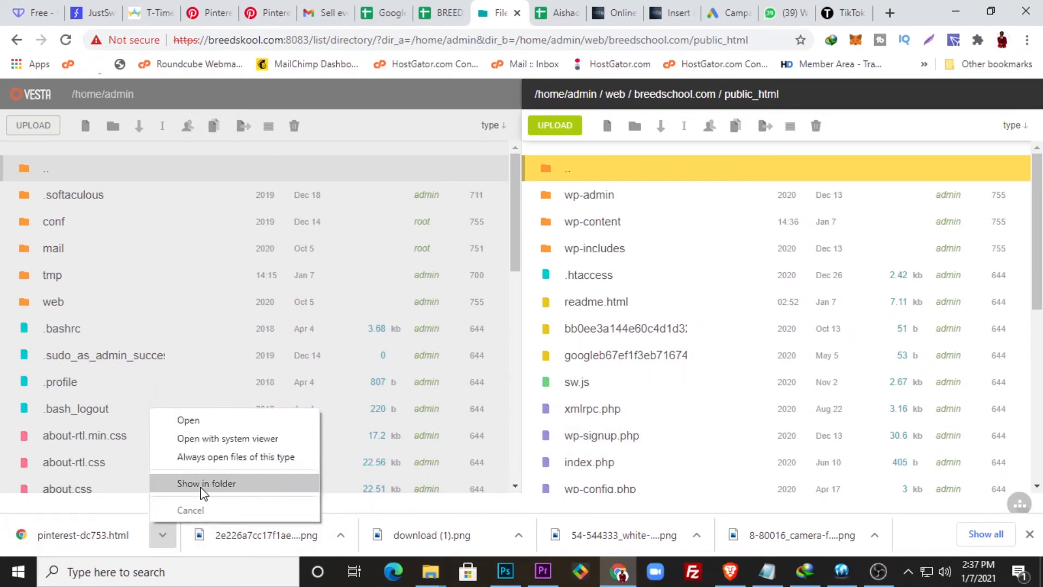
click(207, 483)
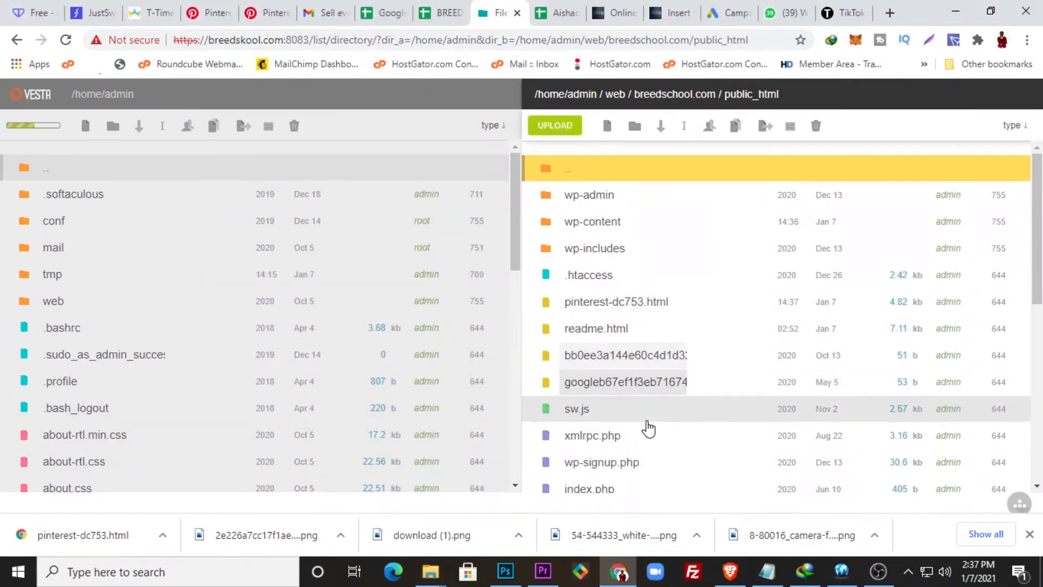
mouse_move(606, 355)
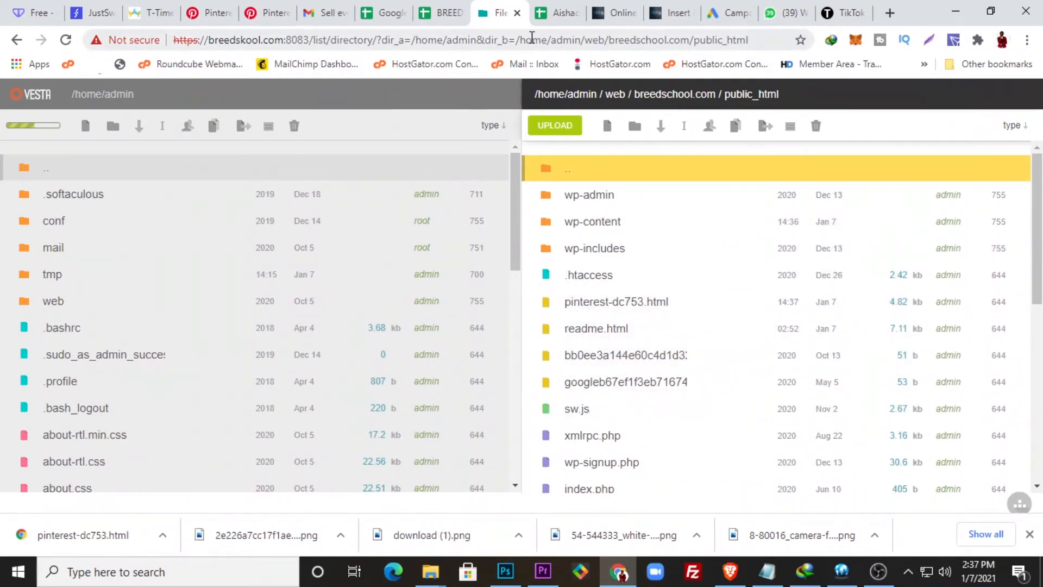
click(263, 13)
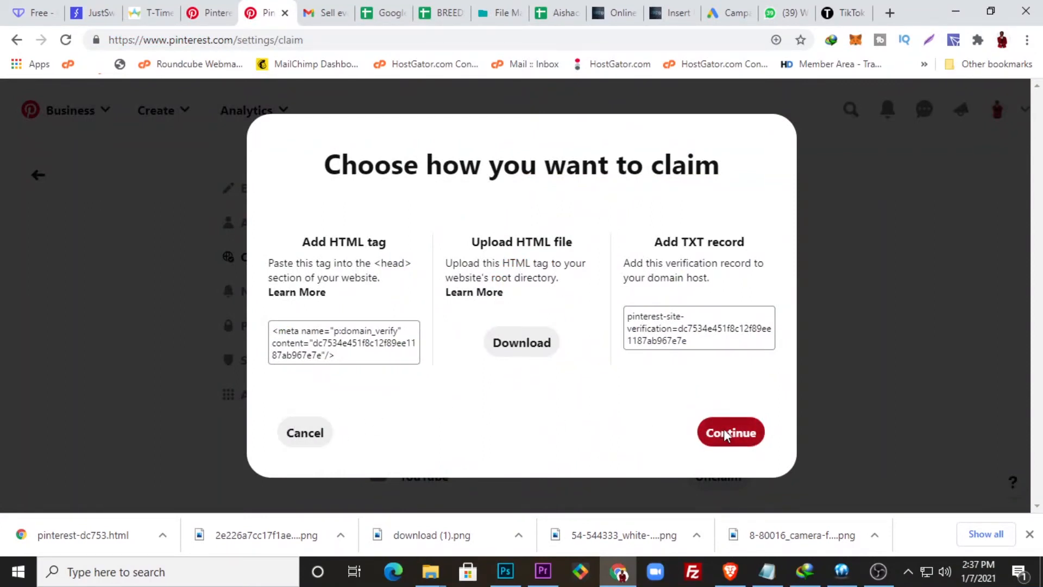
Continue to the Verify step, checking the site URL in the WordPress tab on the way
click(730, 433)
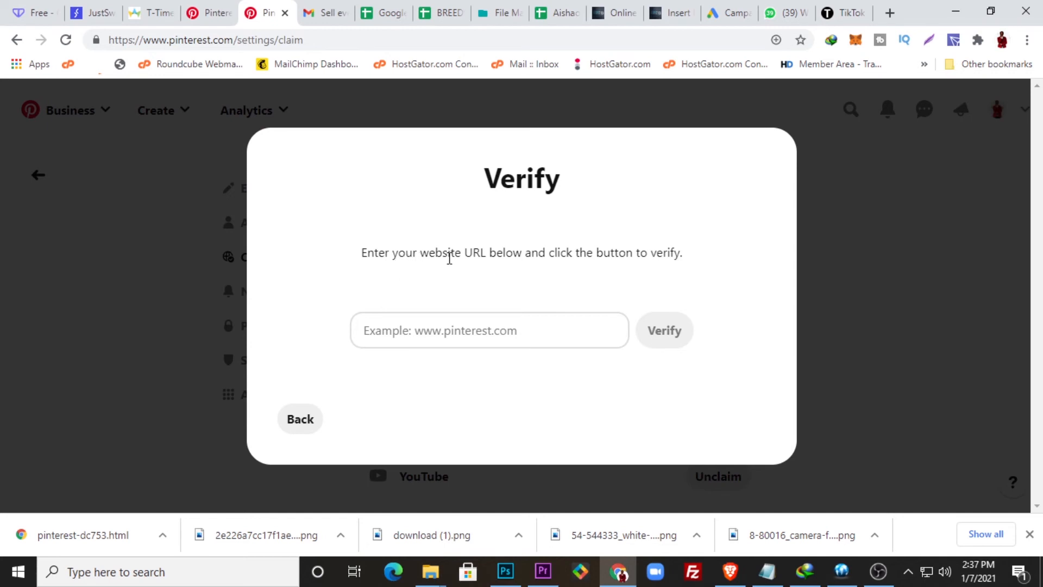
mouse_move(509, 260)
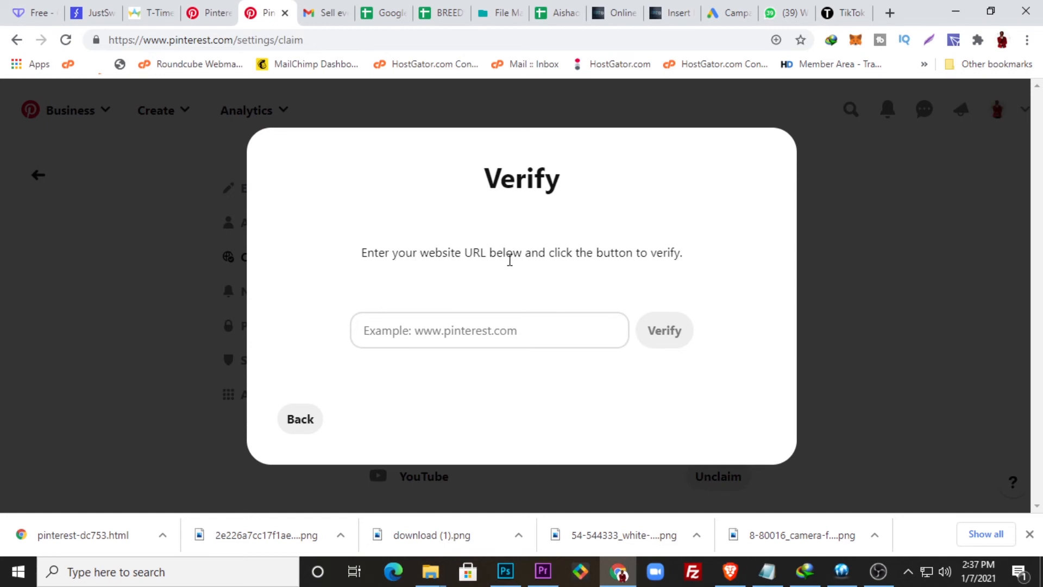
mouse_move(615, 258)
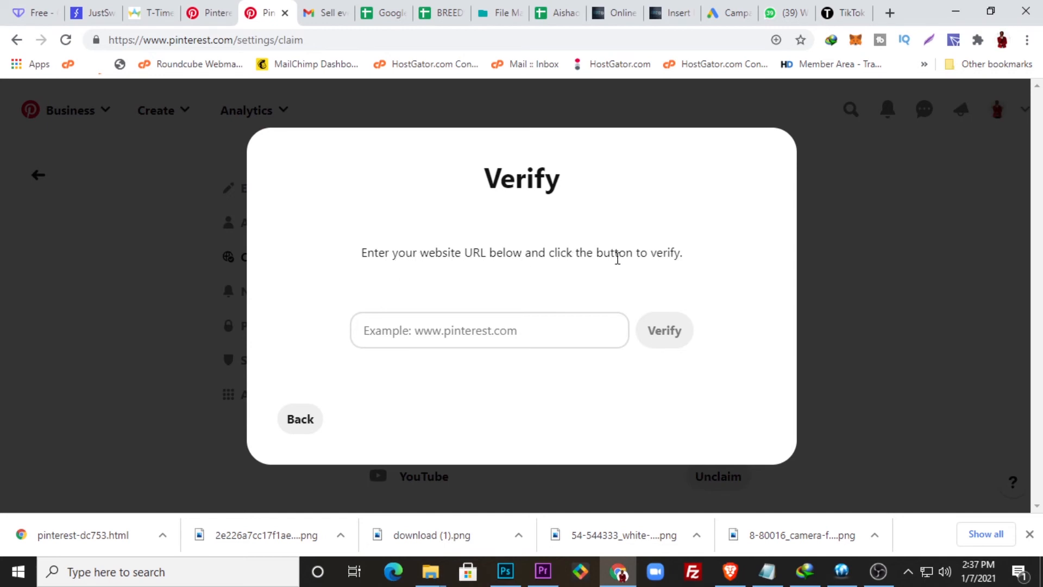
mouse_move(500, 288)
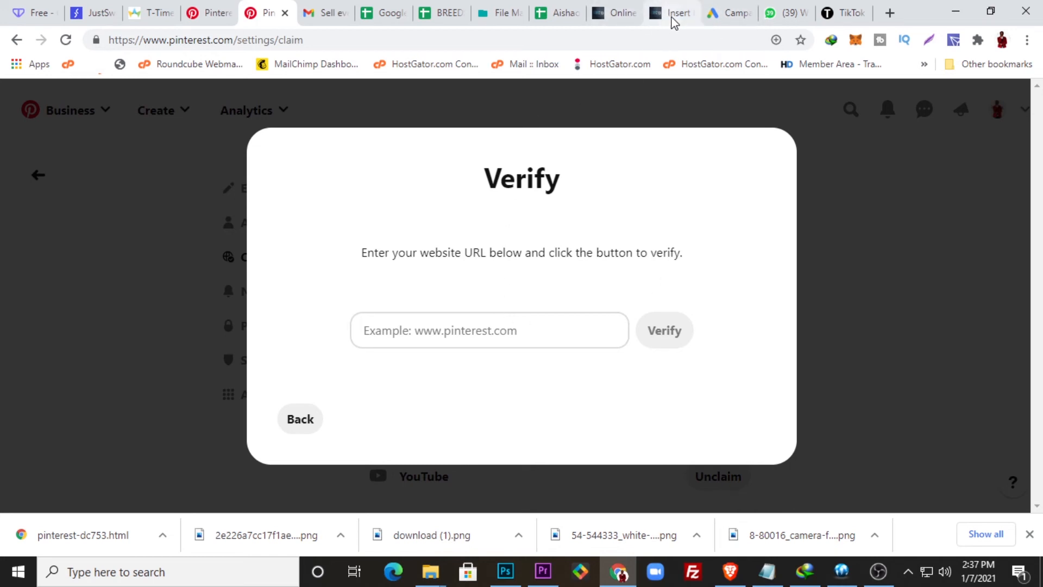
click(670, 13)
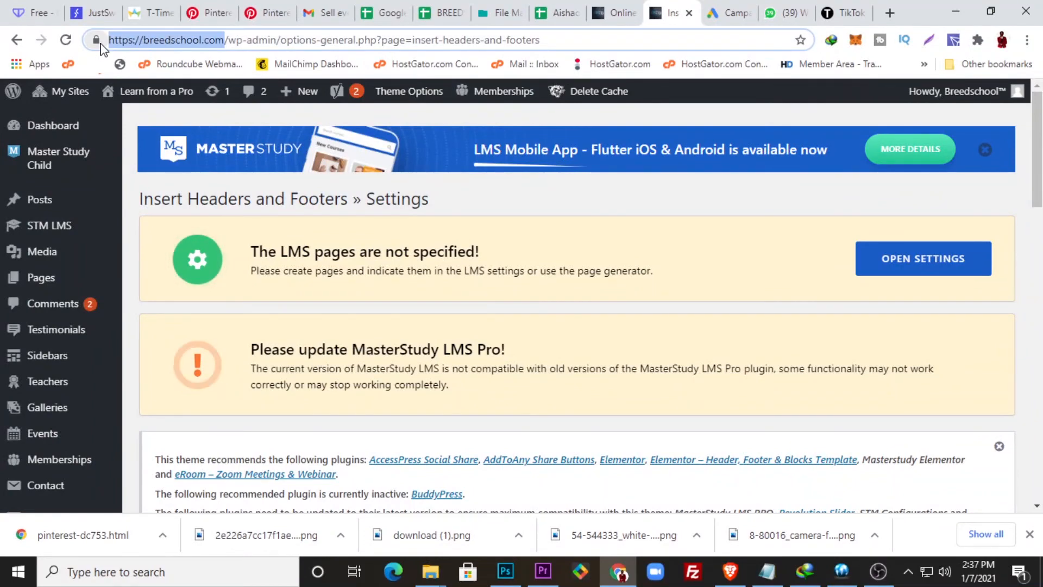
mouse_move(266, 27)
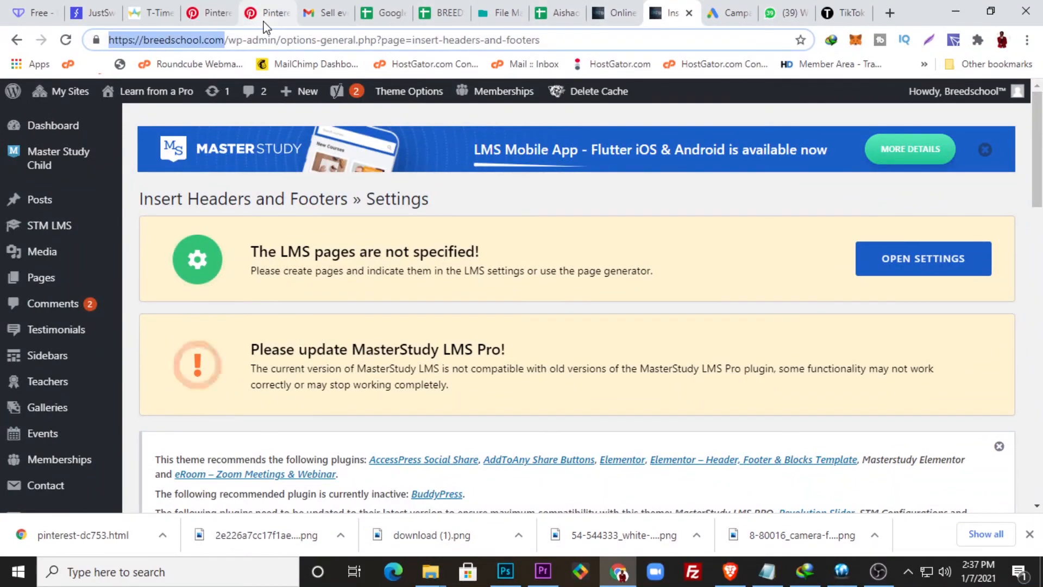
click(265, 13)
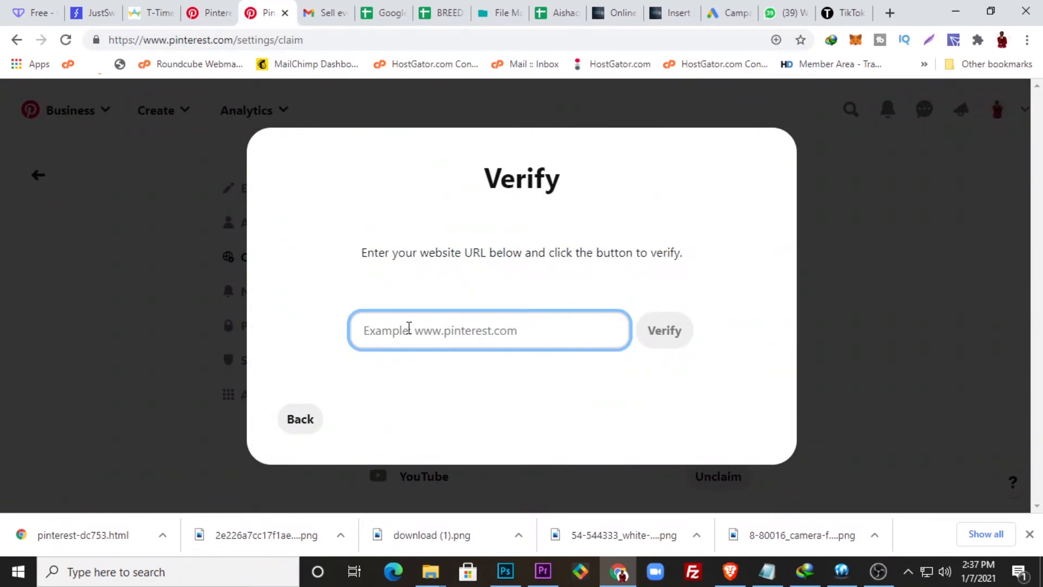
text(https://breedschool.com/)
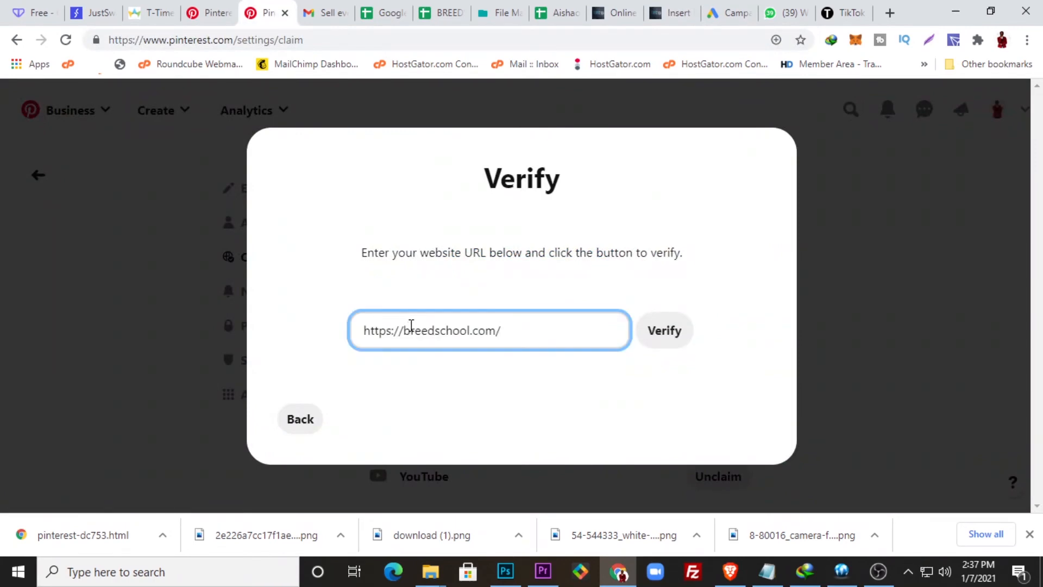
click(664, 330)
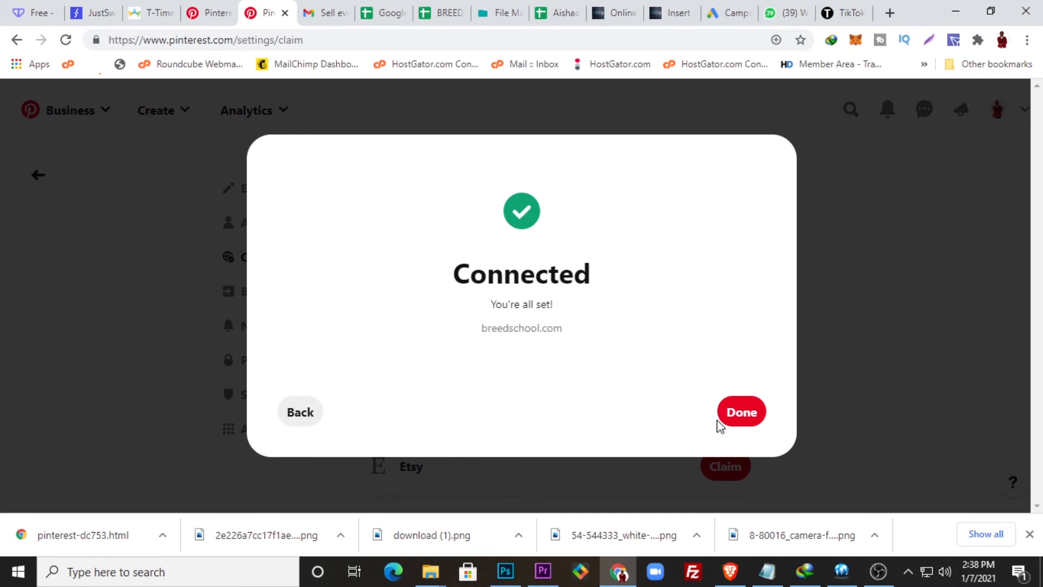
click(741, 412)
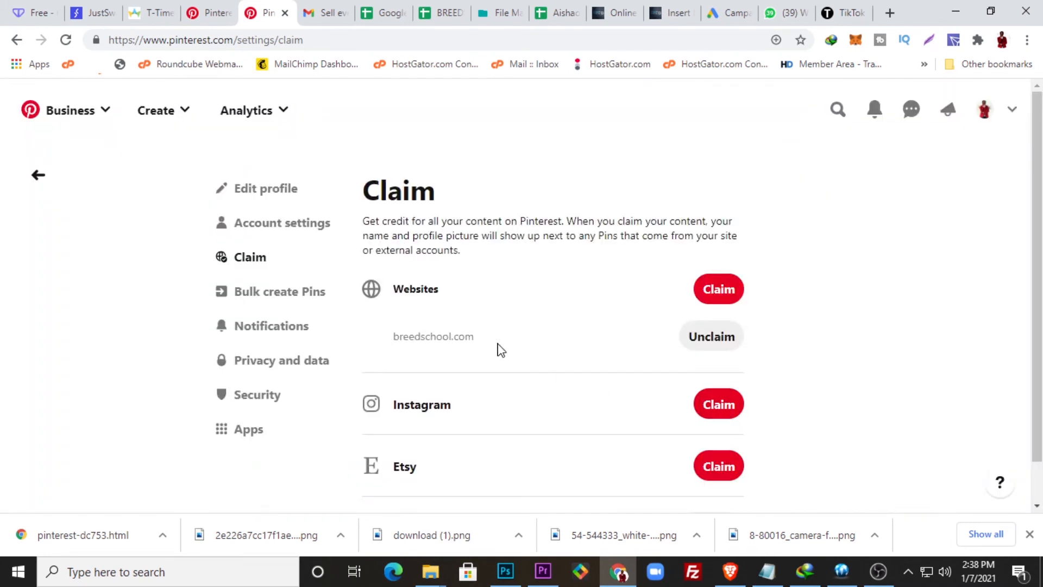
mouse_move(477, 352)
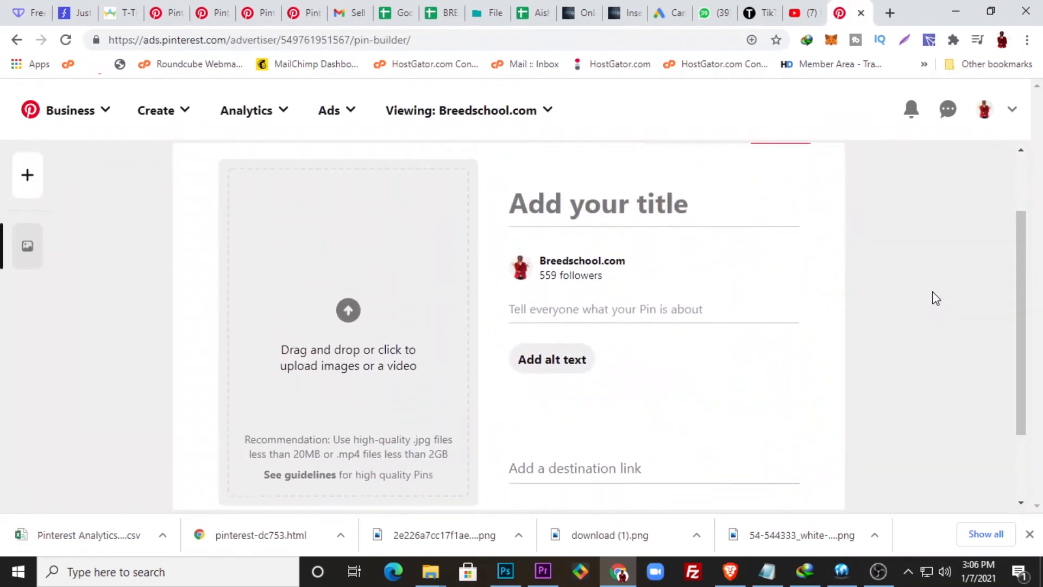
Turn on all notifications for the subscribed Breed Skool channel via the bell icon
scroll(down, 3)
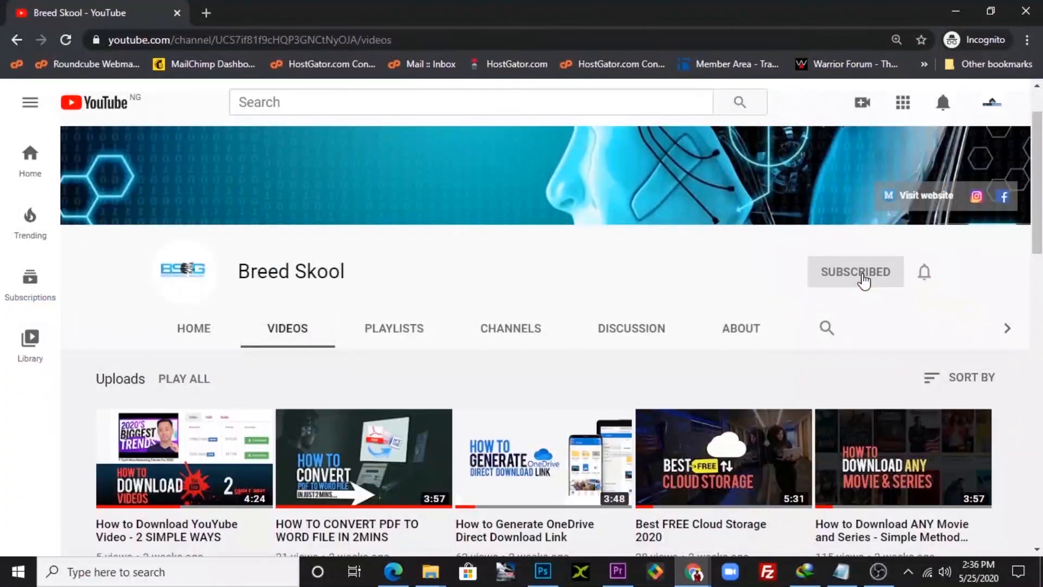
click(924, 271)
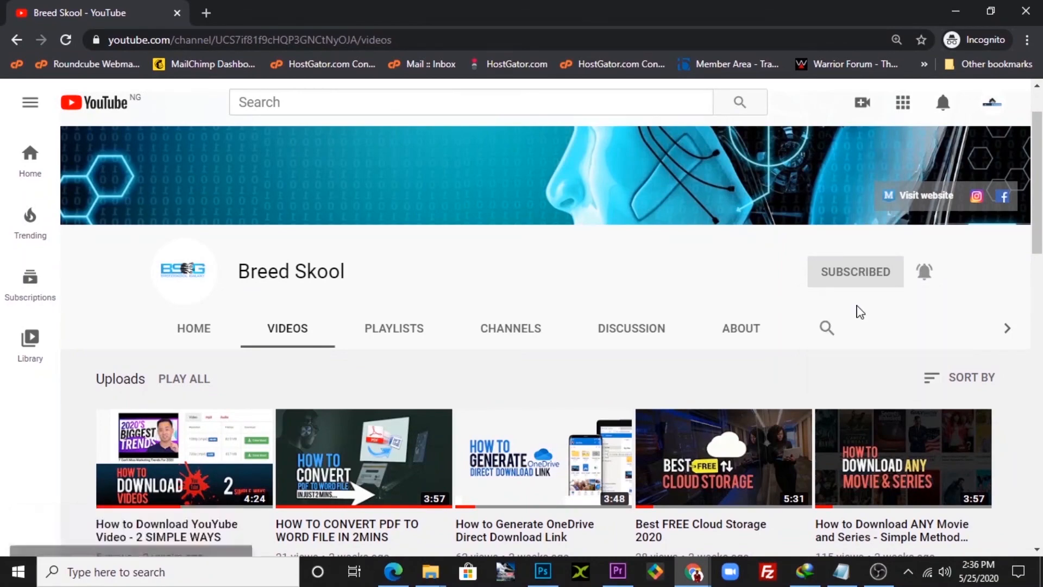
mouse_move(439, 395)
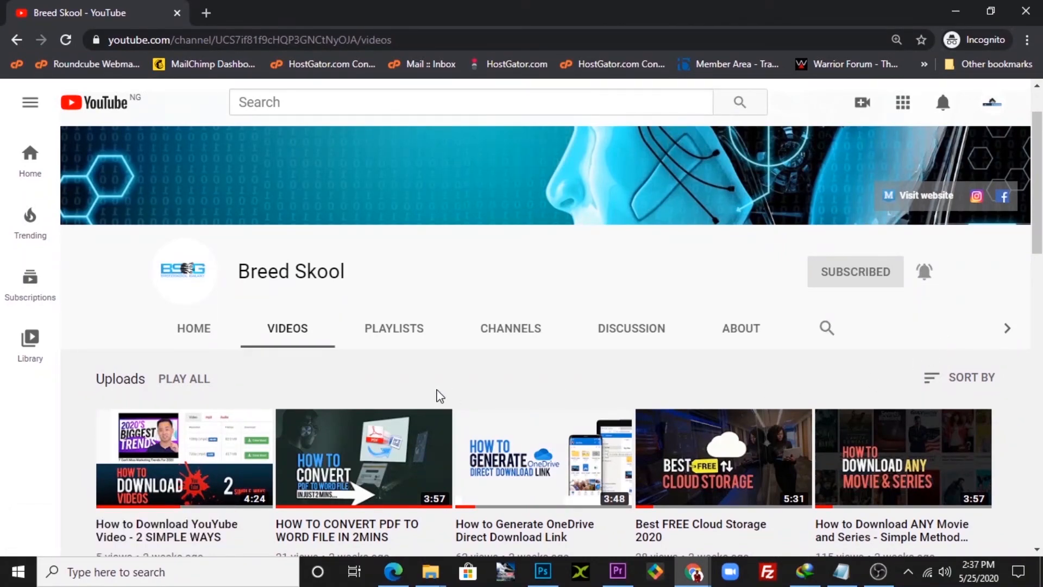